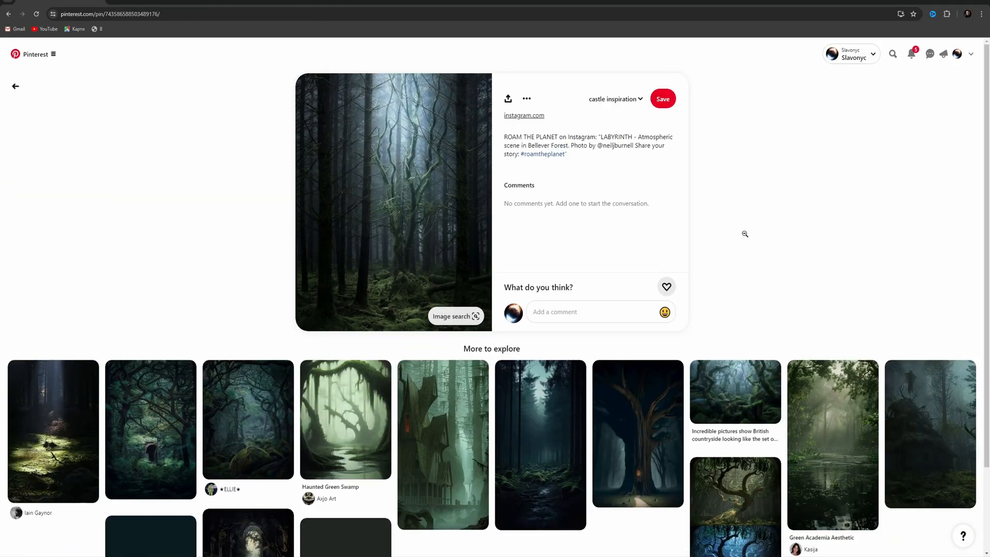
# Scroll through the misty dark forest pin and its related reference images.
pyautogui.scroll(-3)
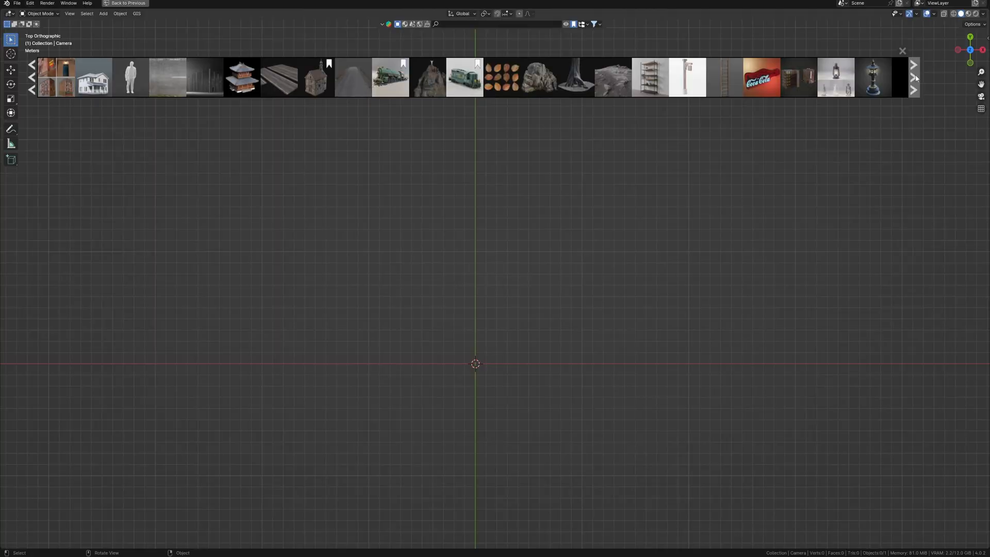
# Bring the Tree Trunk in Rain Forest asset into the scene for camera framing.
pyautogui.click(913, 65)
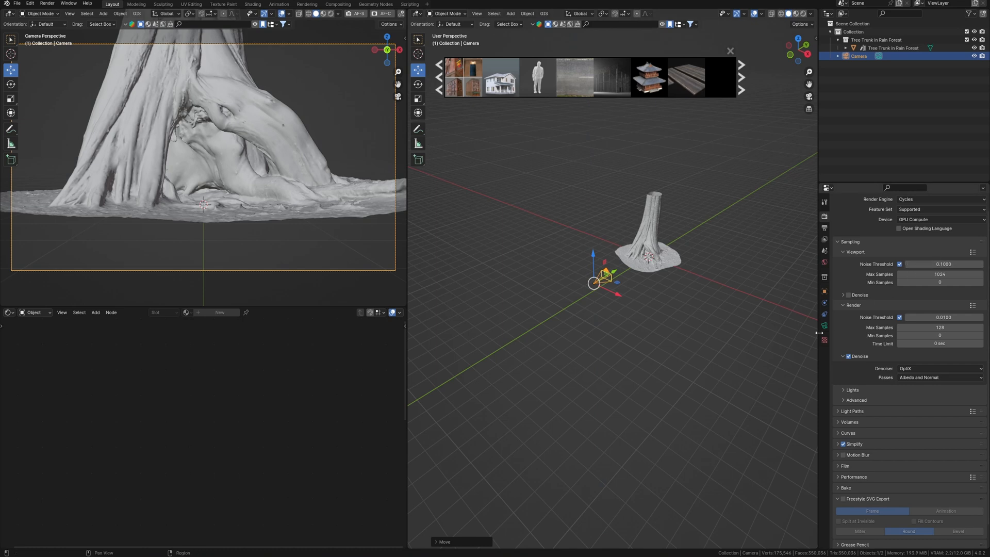
# Adjust the camera's Shift Y to reframe the trunk vertically.
pyautogui.click(824, 326)
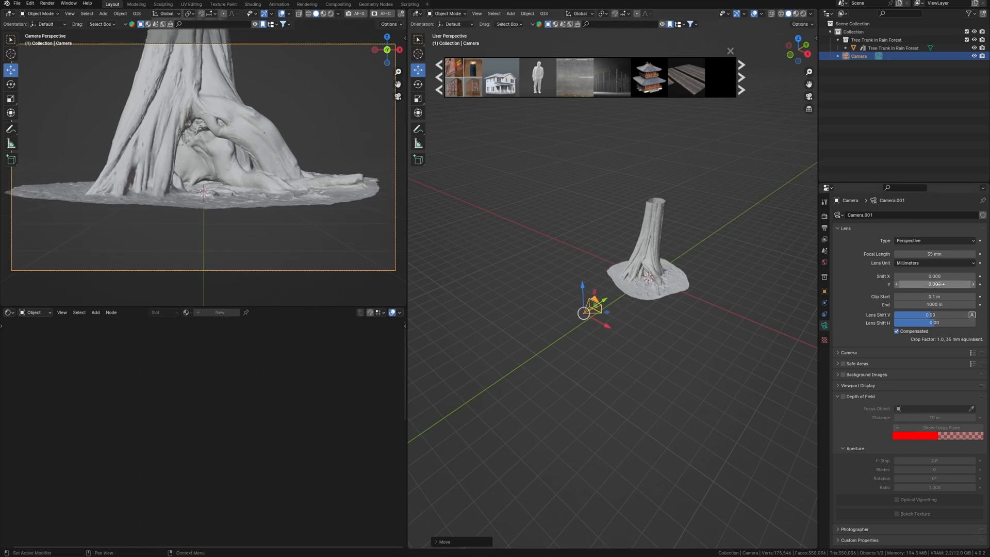
pyautogui.moveTo(934, 283); pyautogui.dragTo(943, 284)
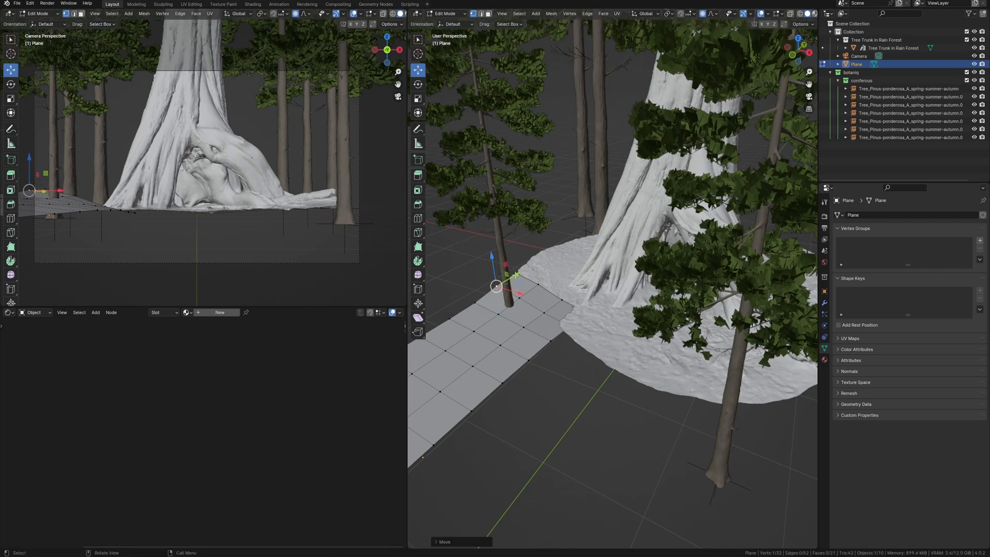
# Pull ground-plane vertices with proportional falloff into uneven sloping terrain, then leave Edit Mode.
pyautogui.press('KP_7')
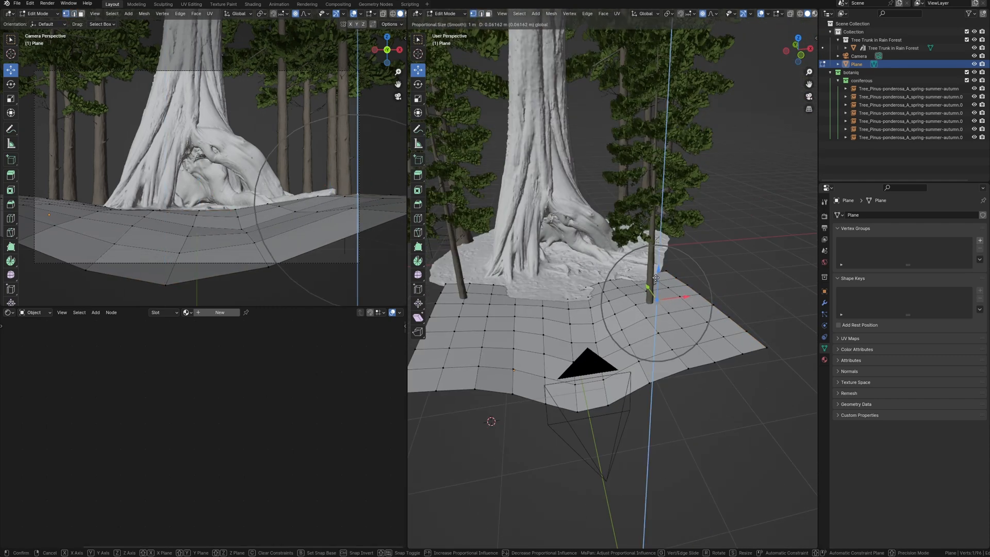
pyautogui.moveTo(657, 277); pyautogui.dragTo(625, 280)
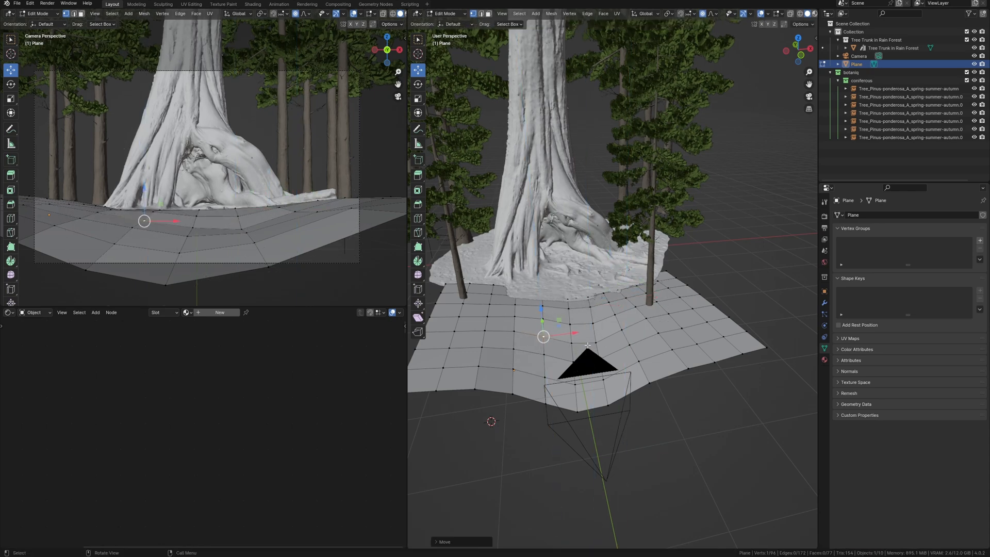
pyautogui.moveTo(543, 336); pyautogui.dragTo(595, 341)
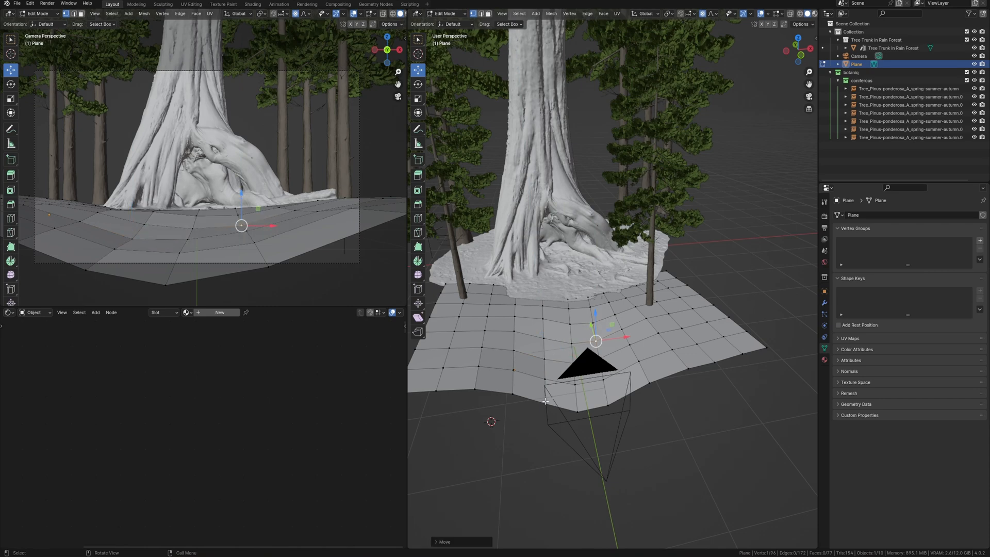
pyautogui.press('Tab')
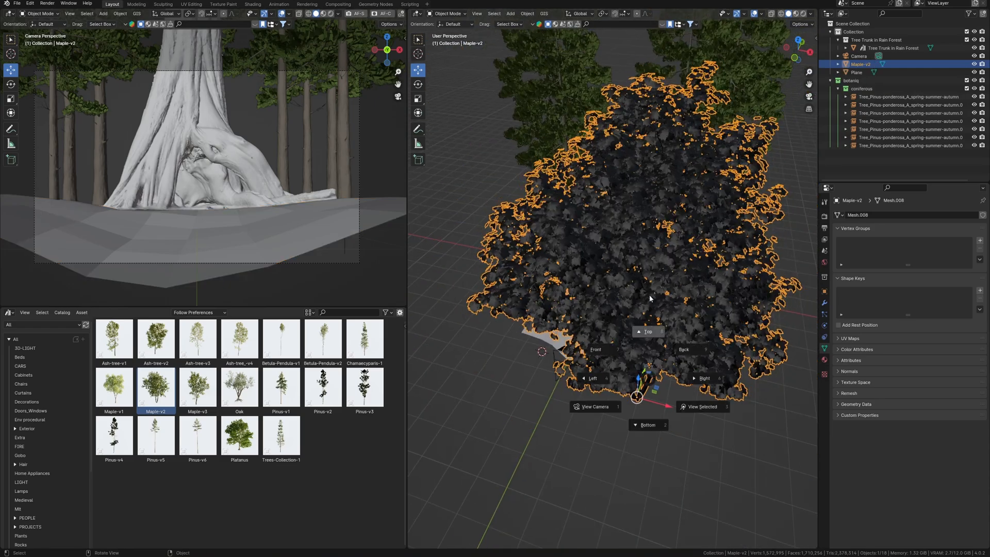
# Frame the newly placed Maple-v2 tree in the viewport.
pyautogui.click(647, 331)
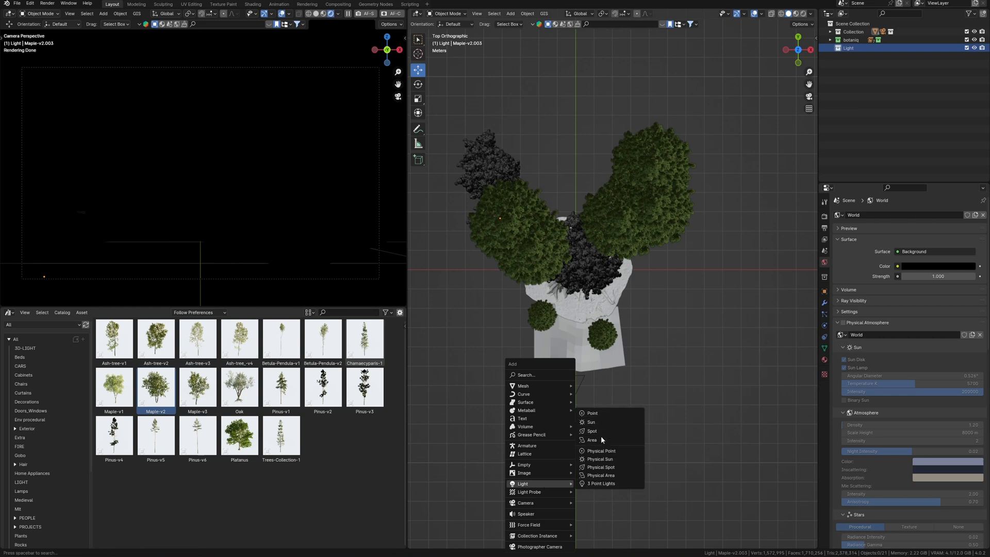
# Add a point light above the trees and set its power to 1500.
pyautogui.click(592, 412)
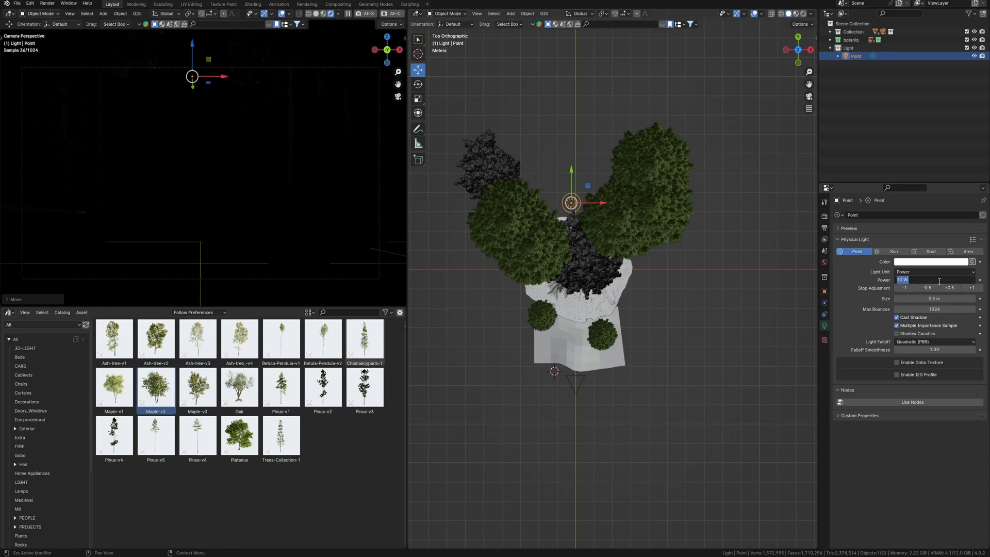
pyautogui.write('1500')
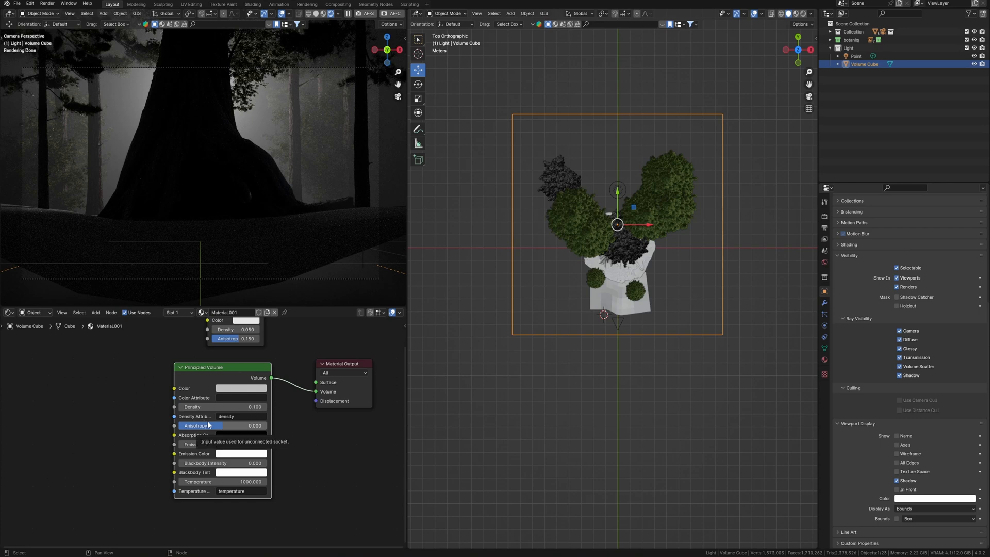
# Tint the Principled Volume fog a pale green.
pyautogui.click(241, 388)
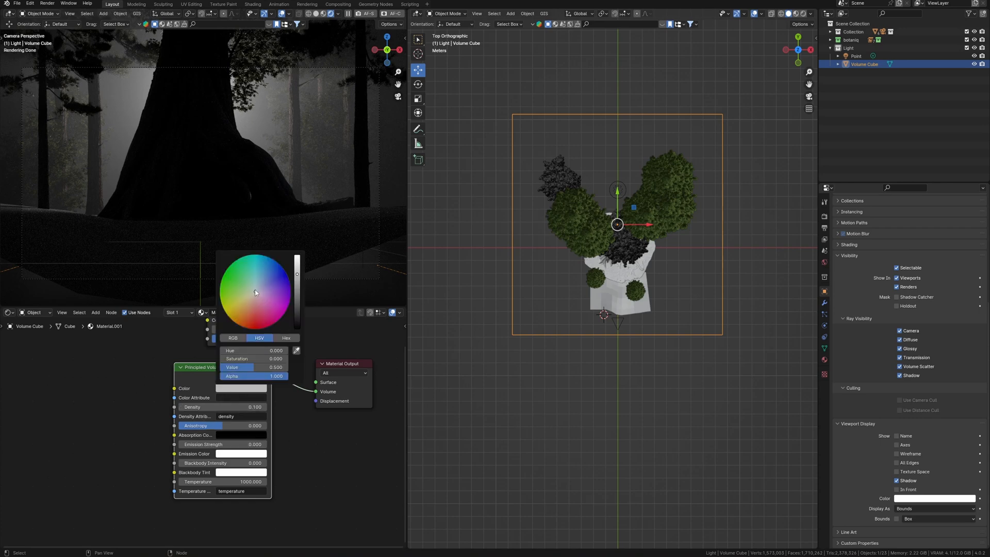
pyautogui.click(252, 289)
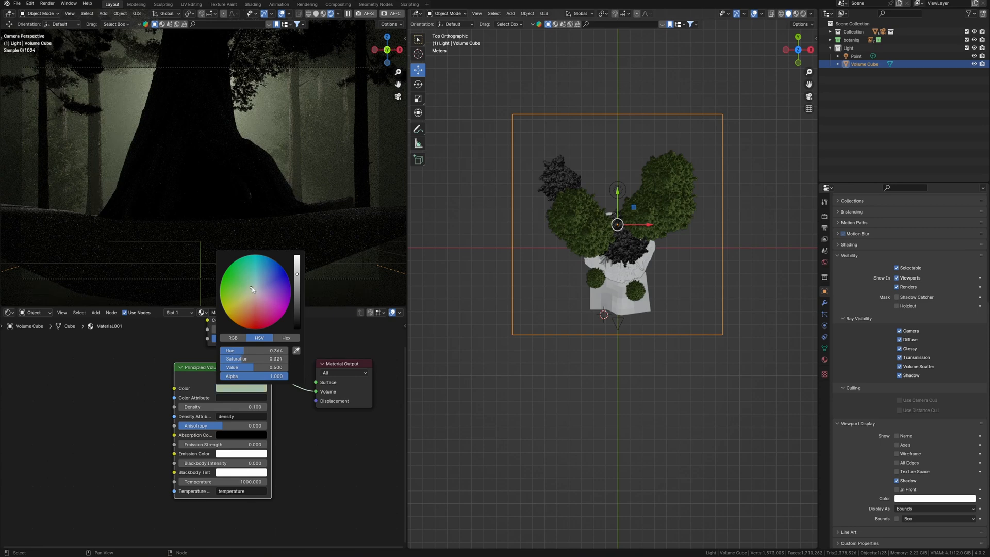
pyautogui.click(251, 289)
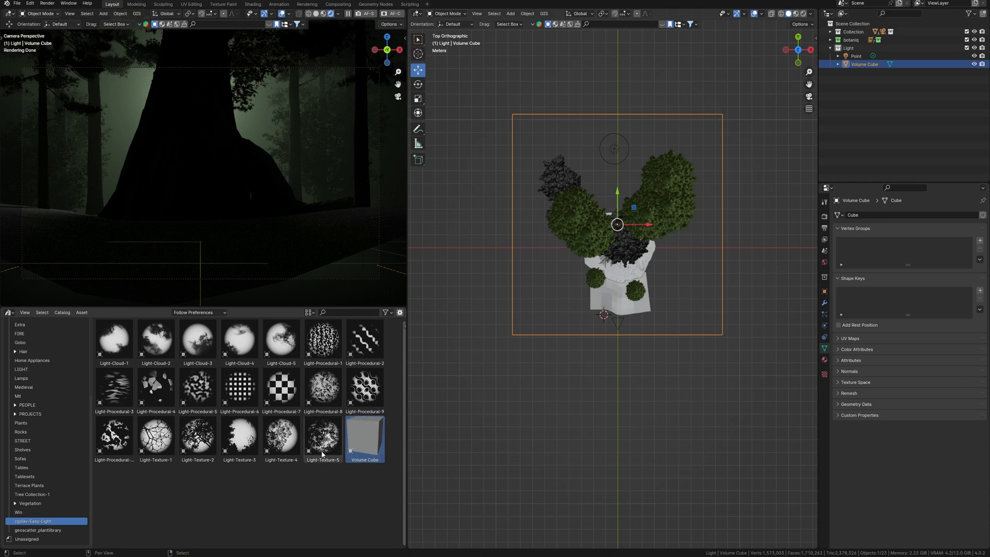
pyautogui.moveTo(286, 475)
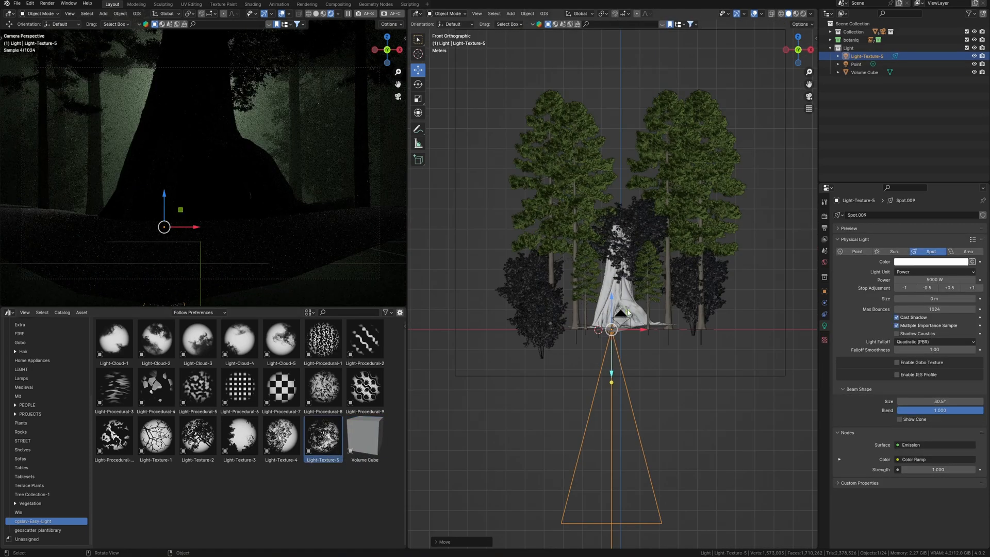
# From top view, aim the Light-Texture-5 gobo spotlight across the tree trunk.
pyautogui.press('r')
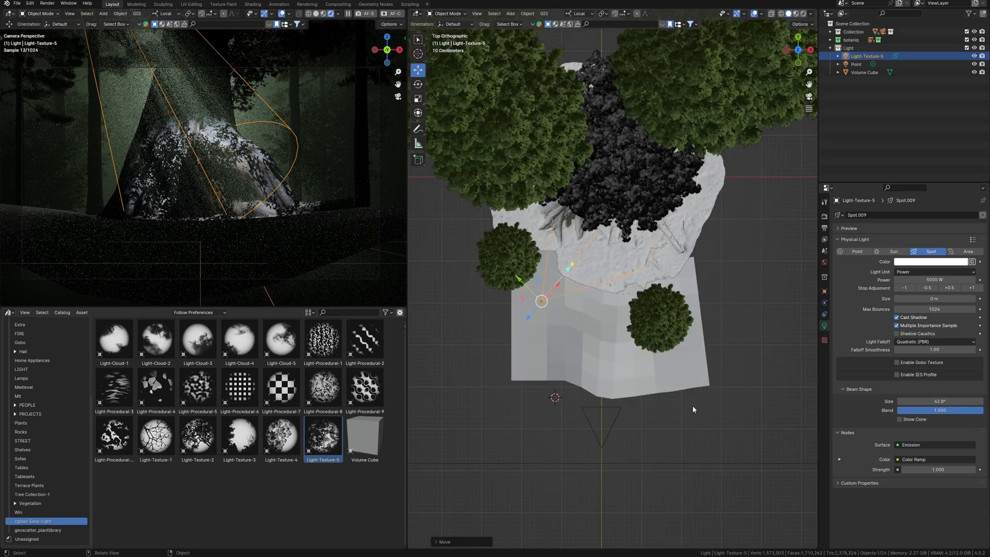
pyautogui.moveTo(939, 401); pyautogui.dragTo(940, 401)
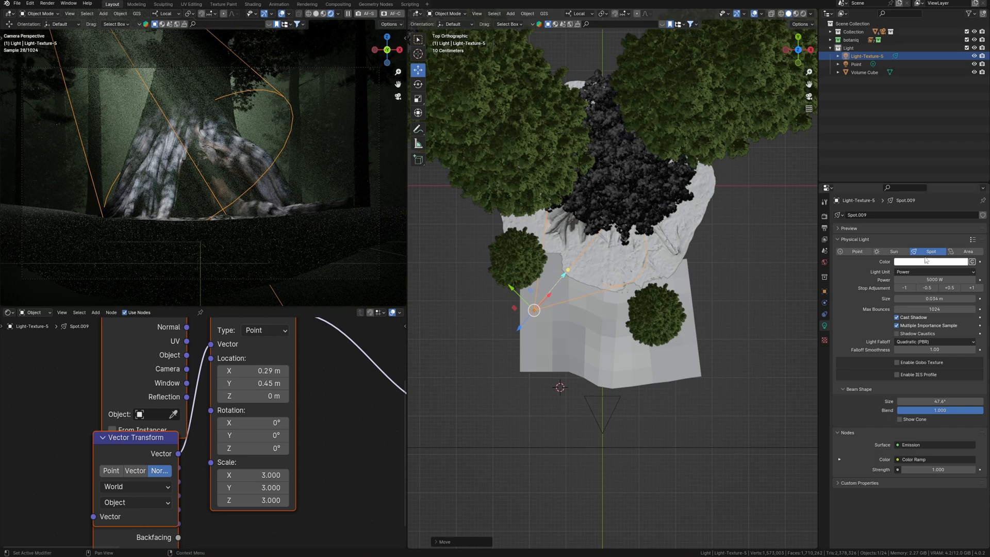
# Give the gobo spotlight a pale blue tint via its colour swatch.
pyautogui.click(935, 261)
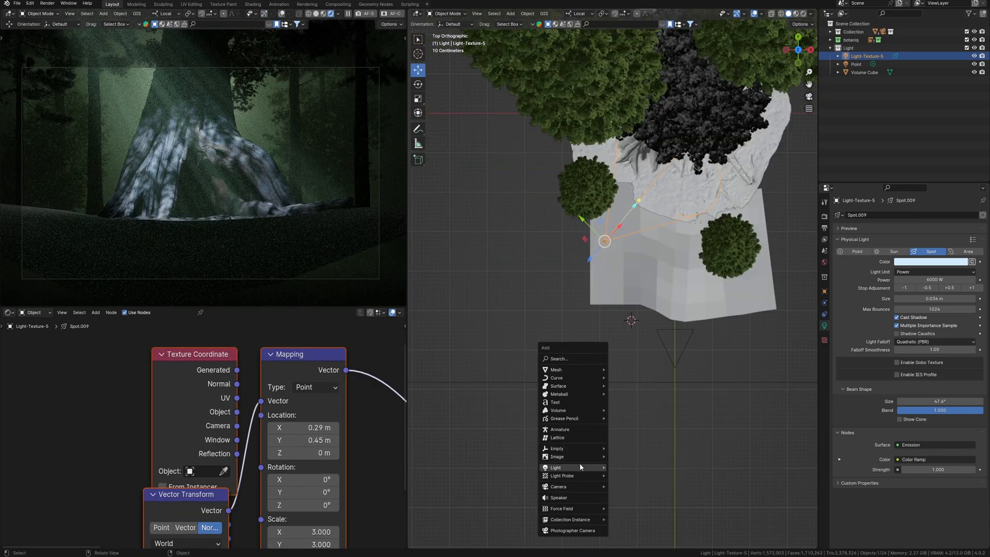
# Add a point light in the tree cave with a small radius and warm orange colour.
pyautogui.click(555, 467)
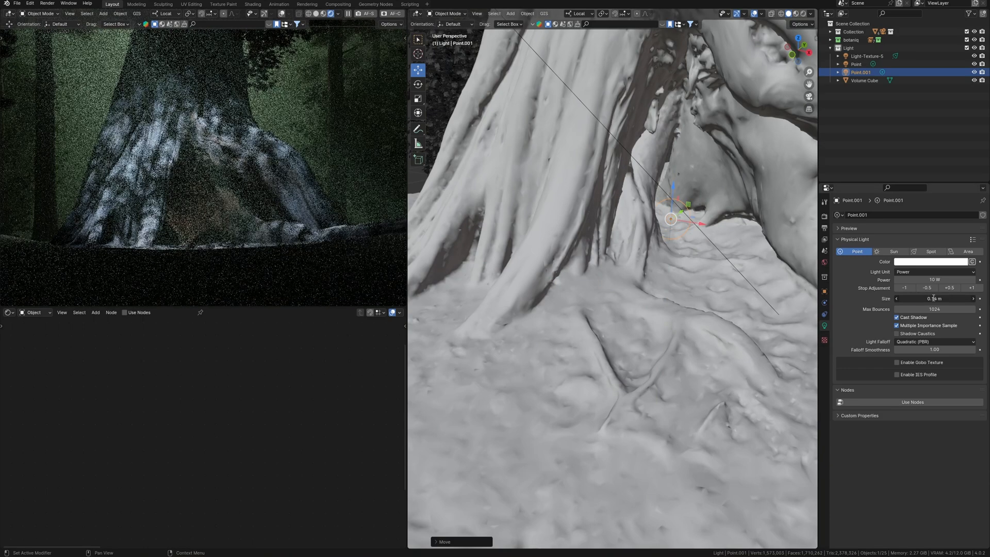
pyautogui.click(934, 279)
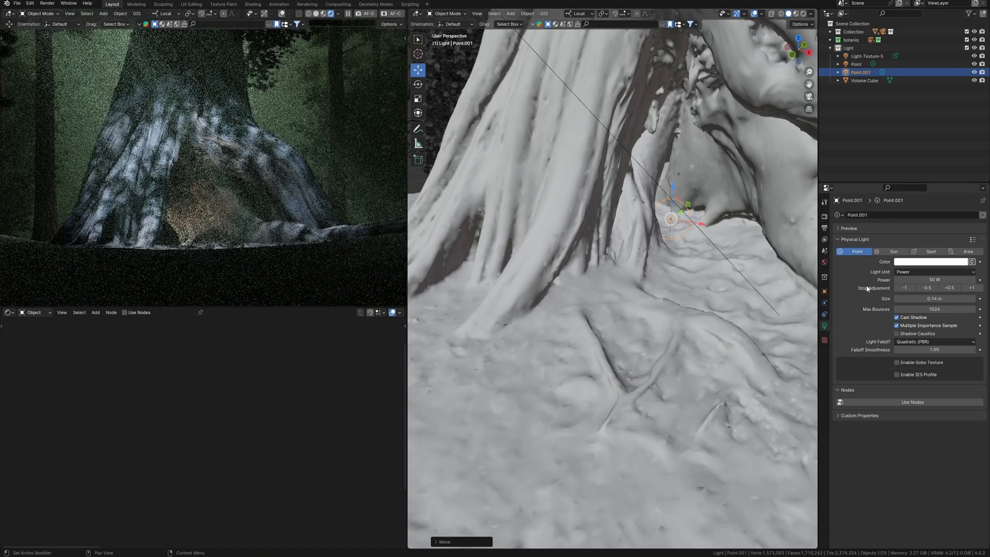
pyautogui.click(930, 261)
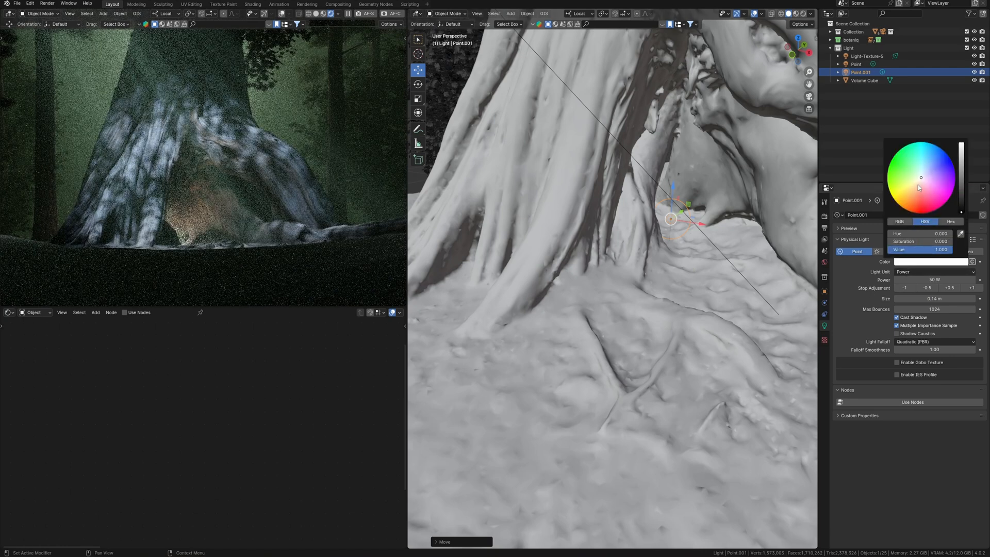
pyautogui.click(916, 193)
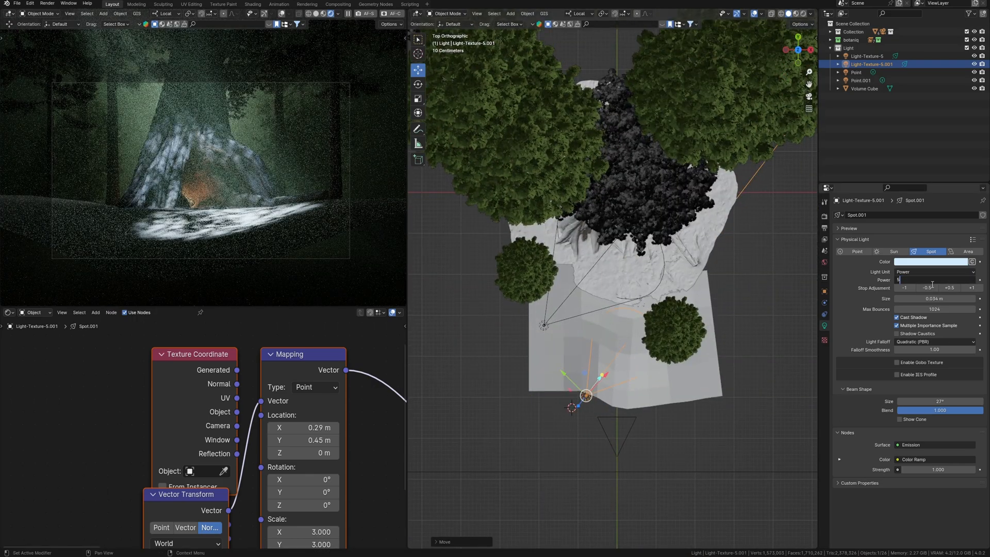
# Set the duplicated dappled spotlights' power to 500 W.
pyautogui.write('500 W')
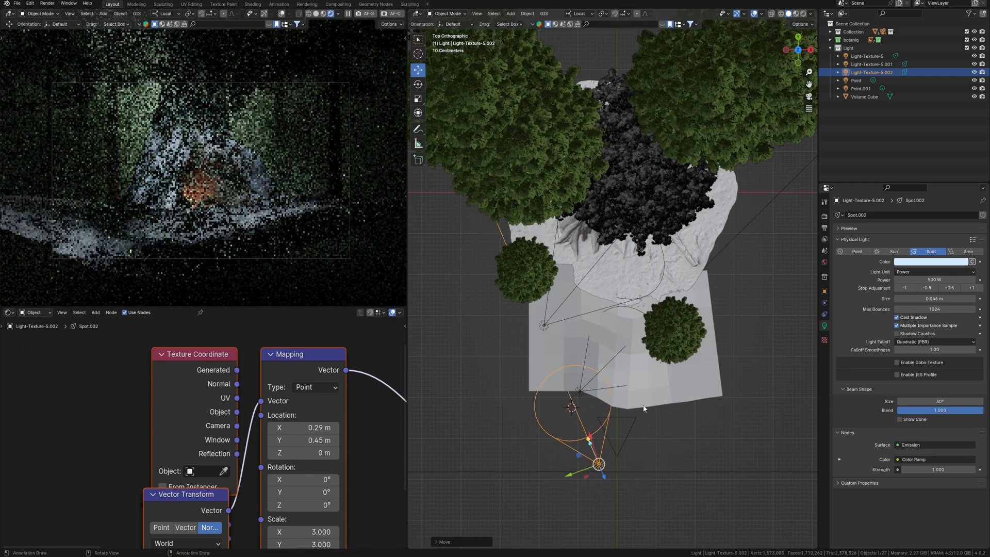
pyautogui.click(856, 81)
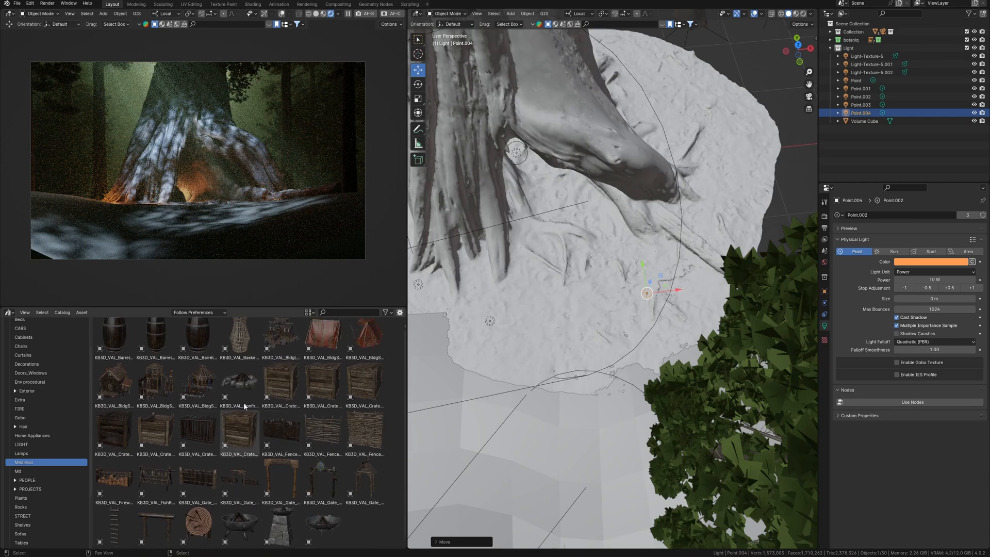
# Bring in the KB3D bonfire asset and move it to the tree base.
pyautogui.click(239, 381)
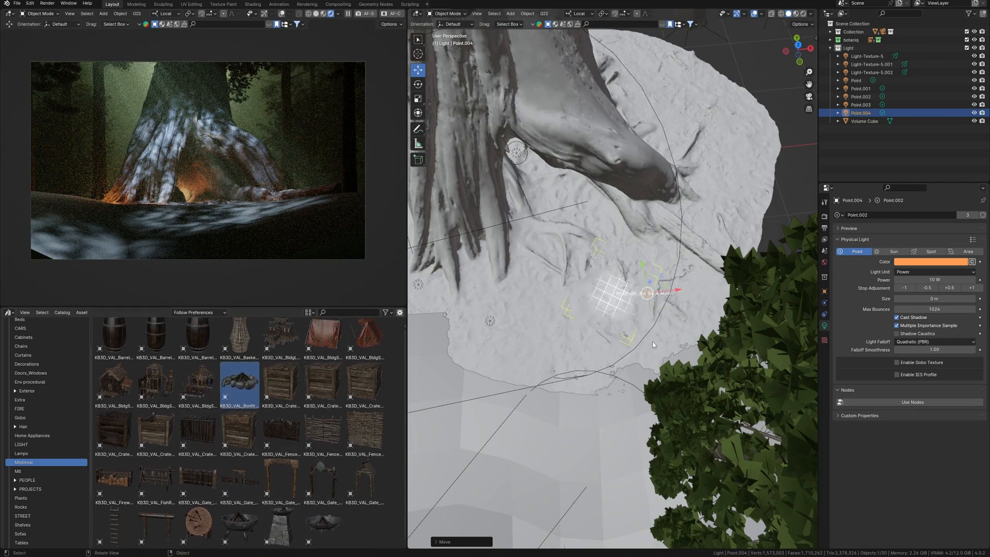
pyautogui.moveTo(632, 317)
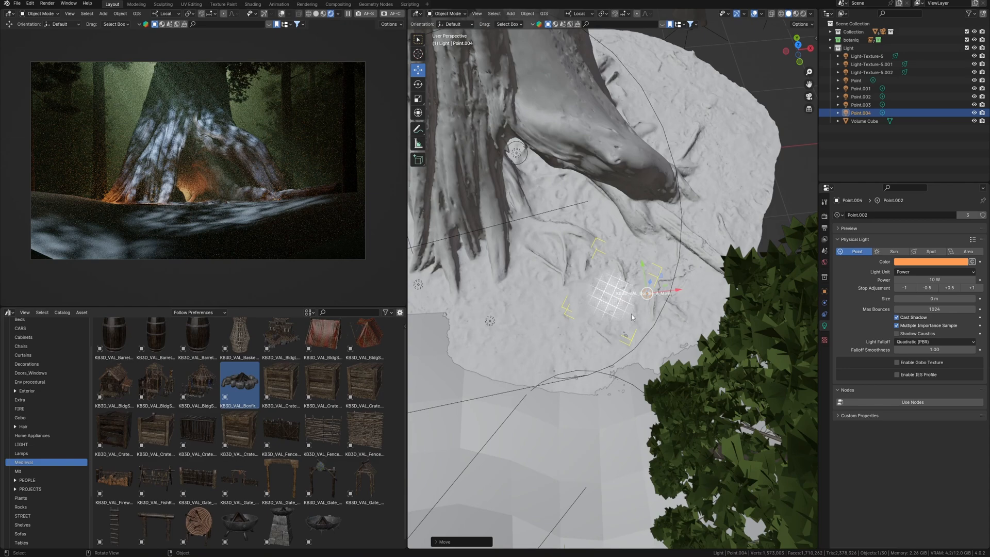
pyautogui.moveTo(626, 320)
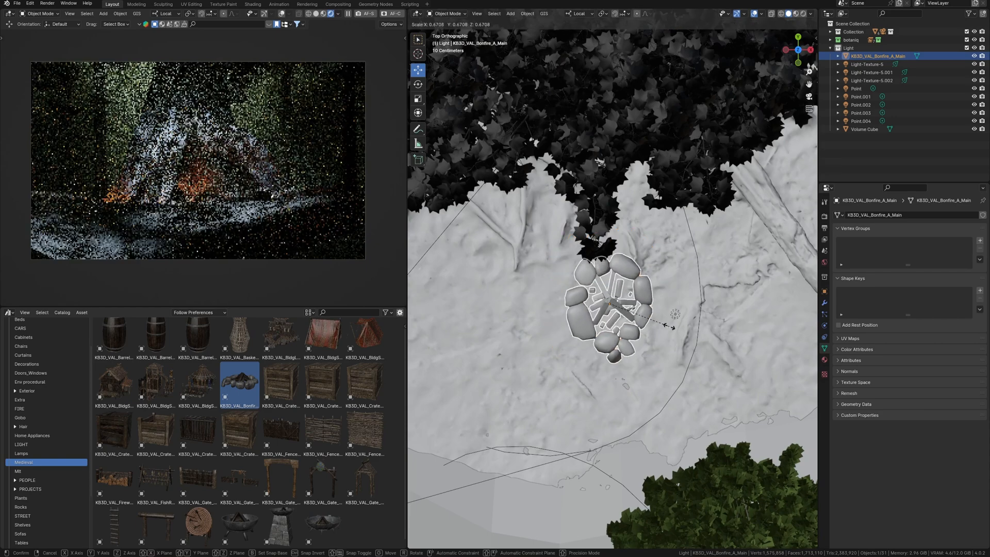
pyautogui.moveTo(610, 303); pyautogui.dragTo(682, 309)
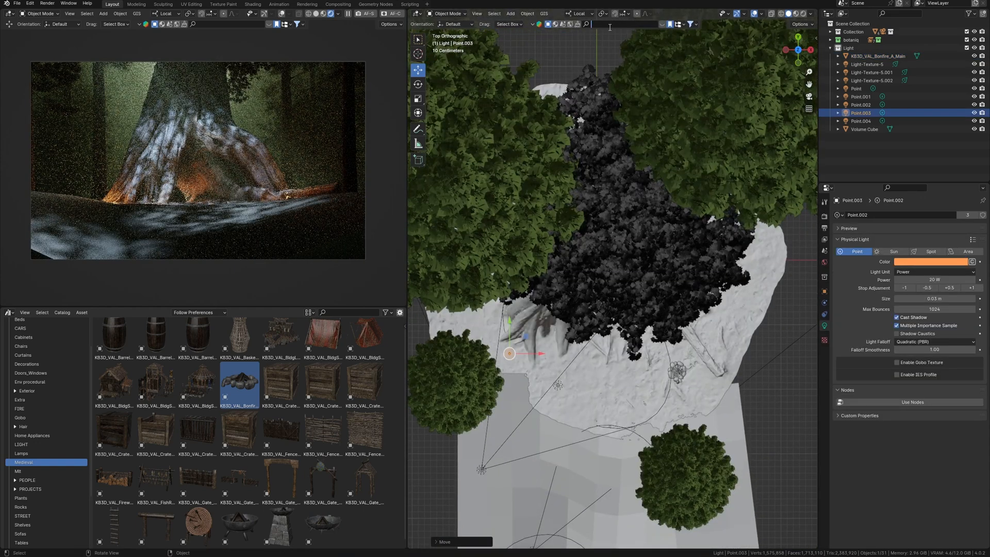
# Search the asset browser for rocks and import the Rocks asset beside the trunk.
pyautogui.write('rocks')
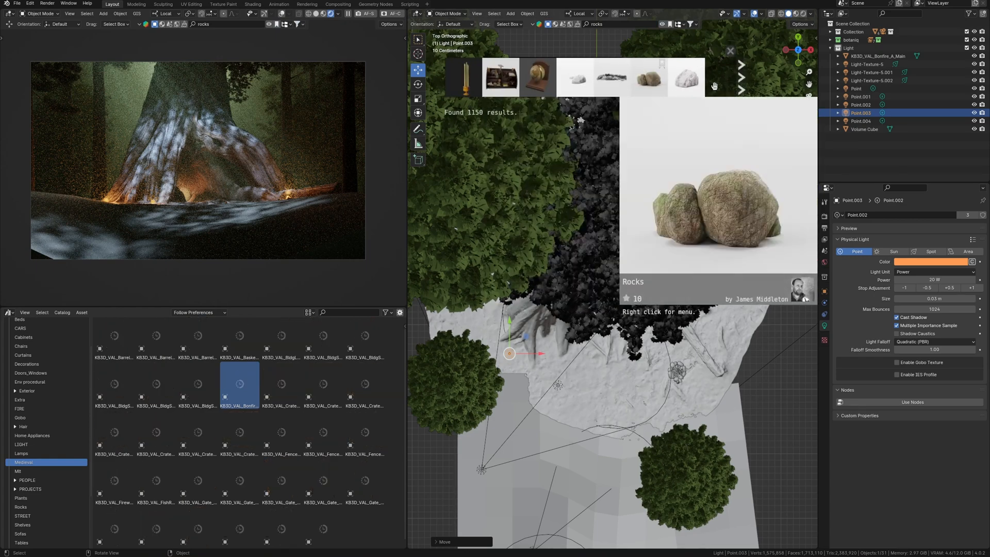
pyautogui.click(740, 65)
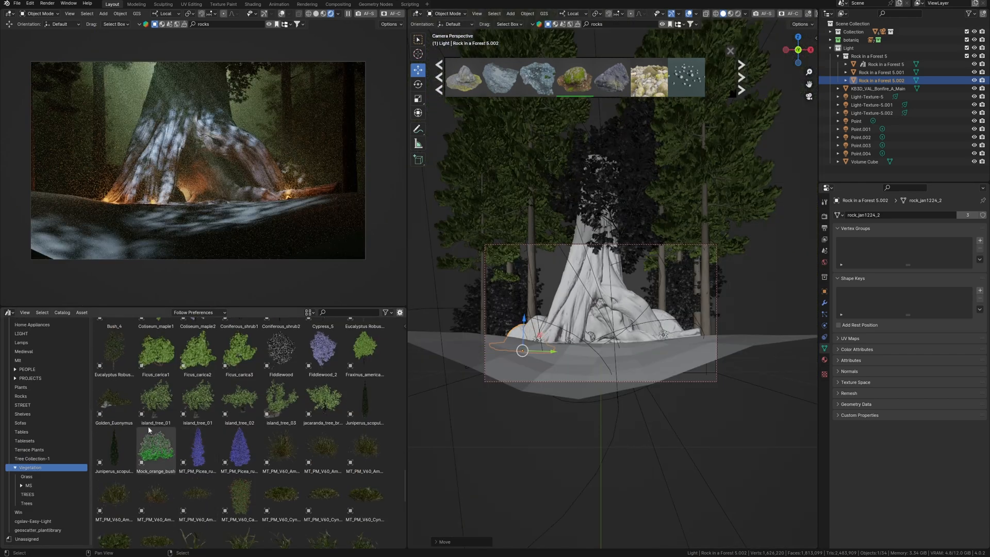
# Add the Rudy_haag_burning_bush from the Vegetation library and position copies around the trunk.
pyautogui.scroll(-3)
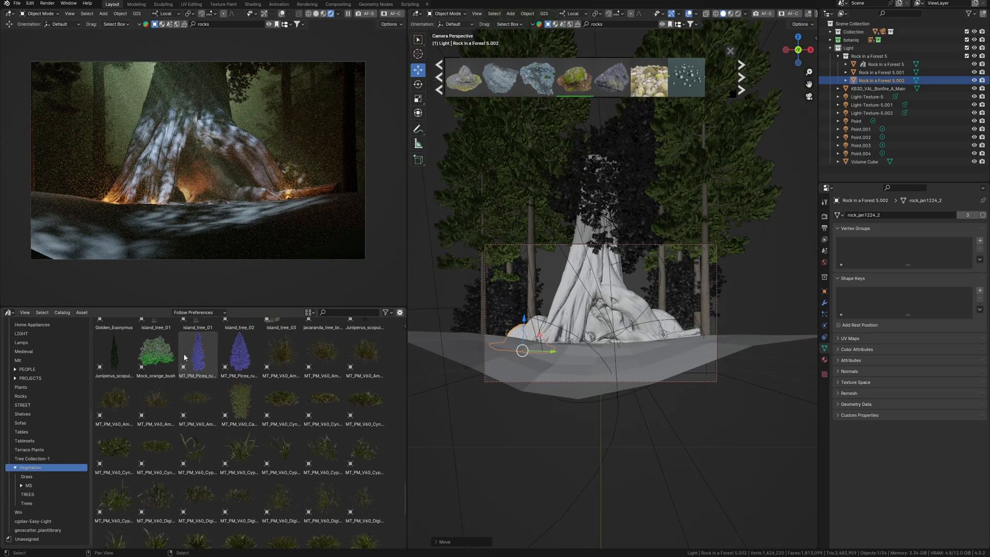
pyautogui.scroll(-3)
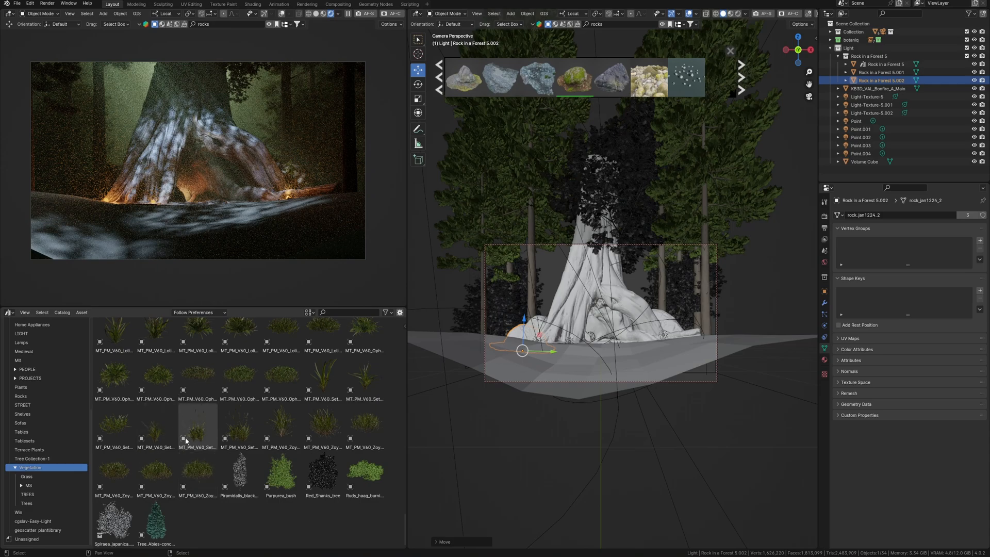
pyautogui.click(364, 472)
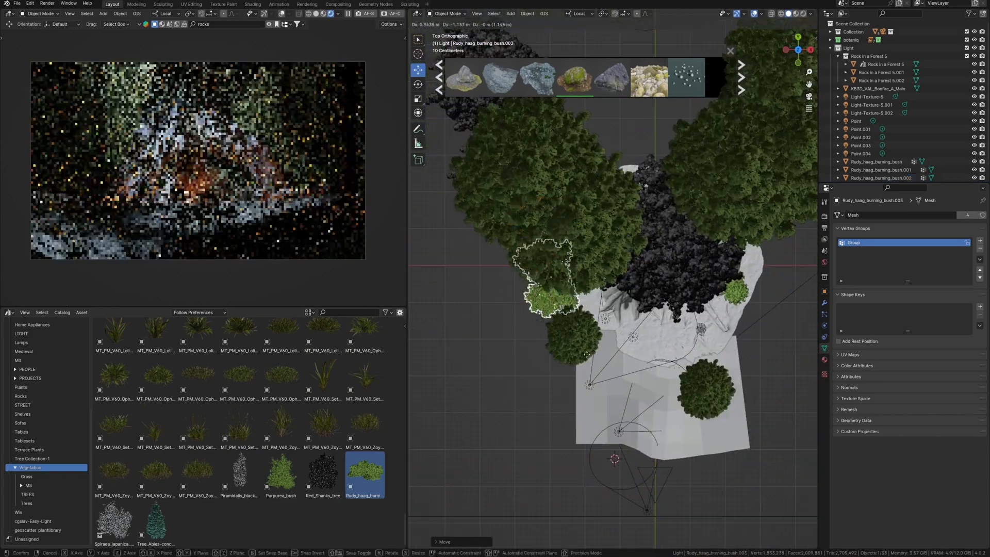
pyautogui.press('Numpad0')
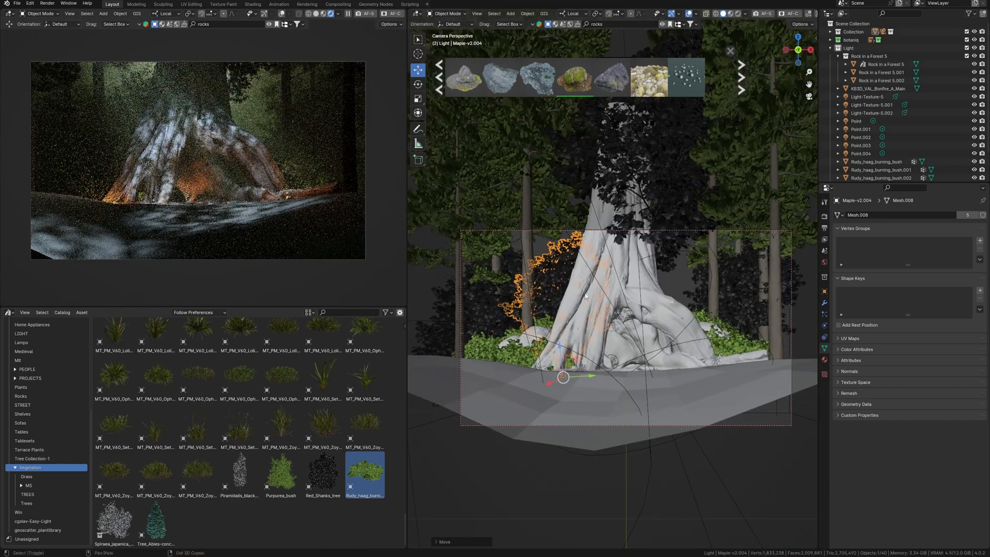
pyautogui.click(572, 13)
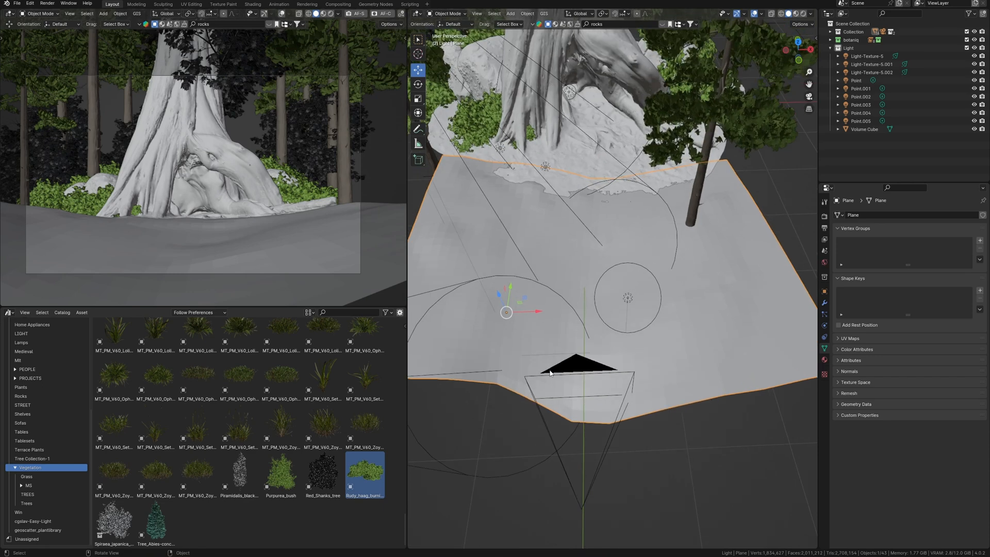
pyautogui.moveTo(460, 339)
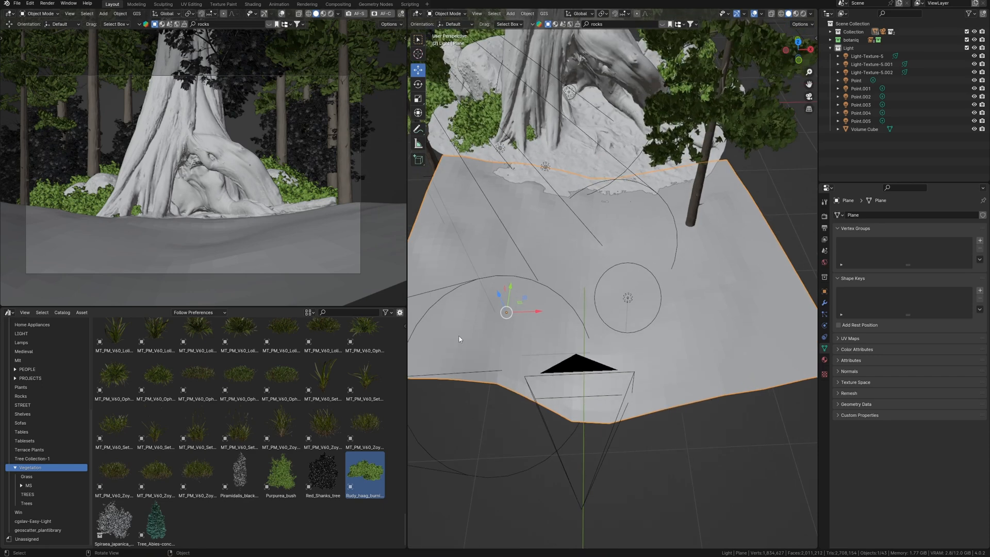
# Adjust the foreground ground plane in front of the tree.
pyautogui.click(615, 14)
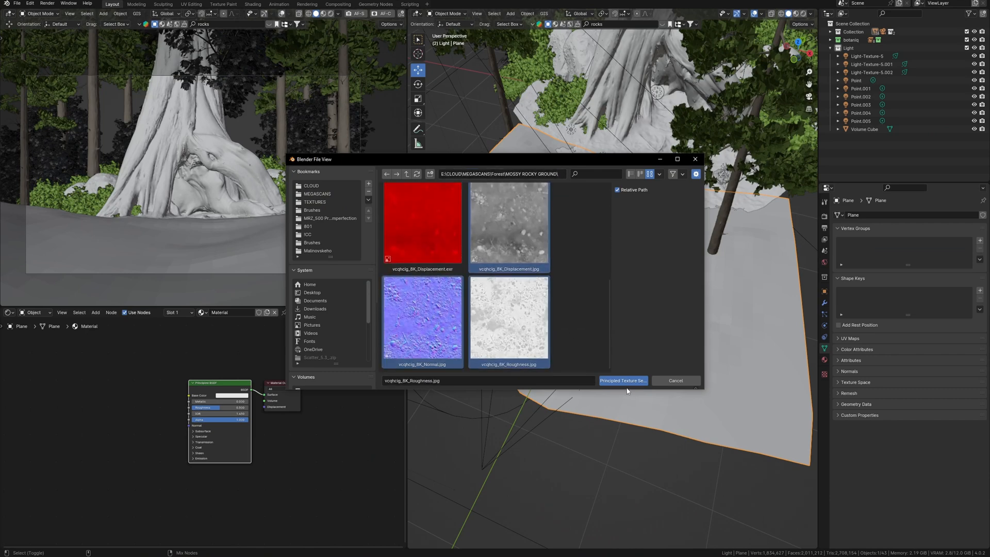
# Load the MOSSY ROCKY GROUND texture maps into the plane's Principled BSDF.
pyautogui.click(622, 381)
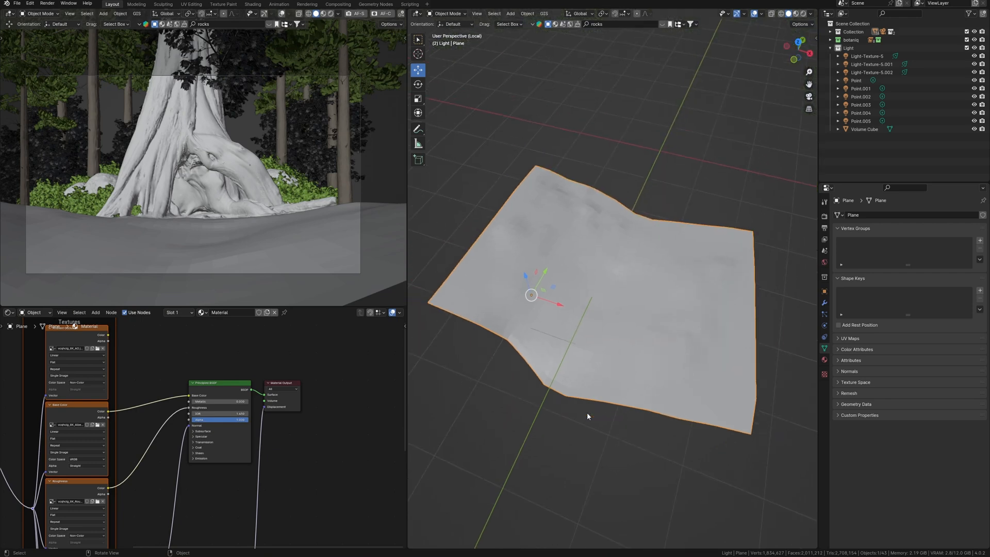
pyautogui.moveTo(238, 429)
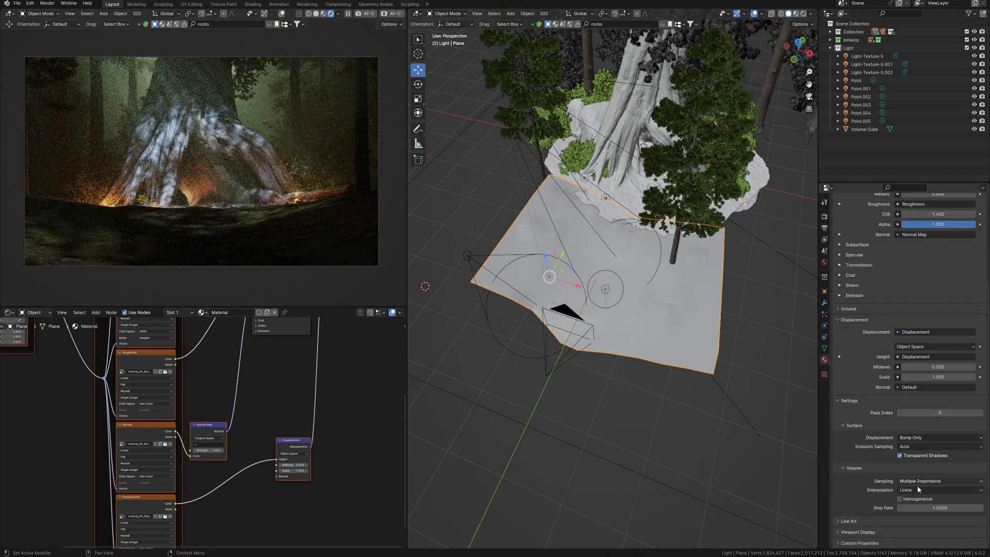
# Set the ground material to Displacement and Bump with displacement node scale 0.1.
pyautogui.click(939, 437)
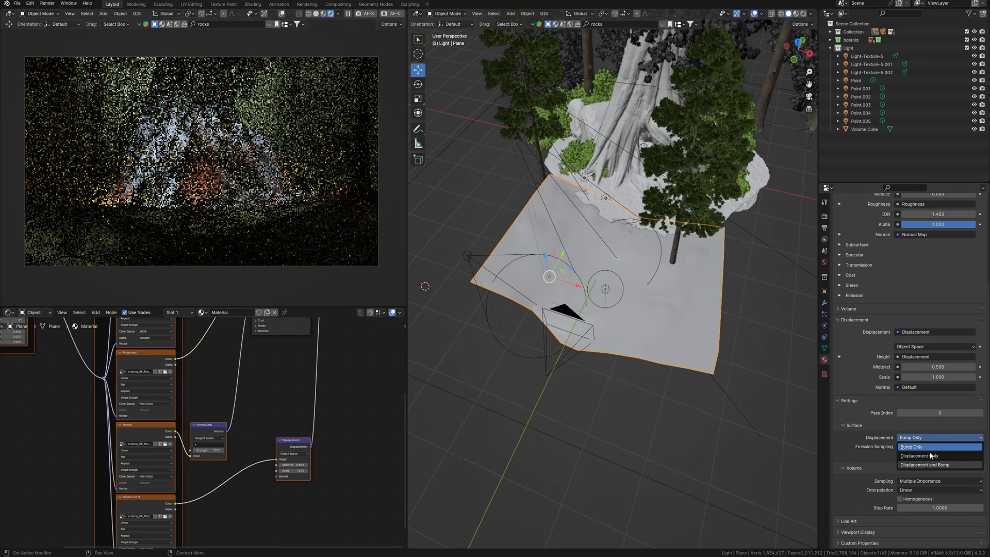
pyautogui.click(926, 465)
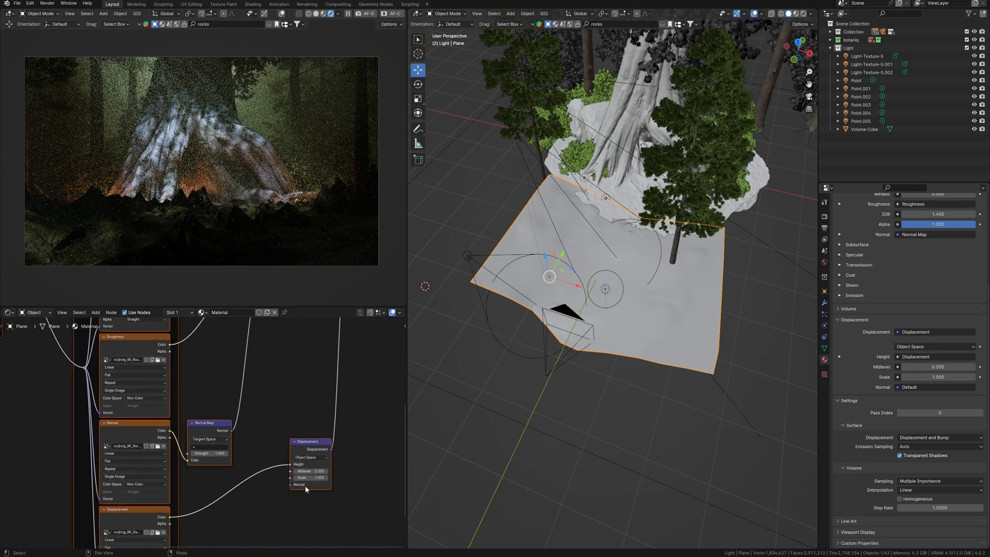
pyautogui.click(310, 478)
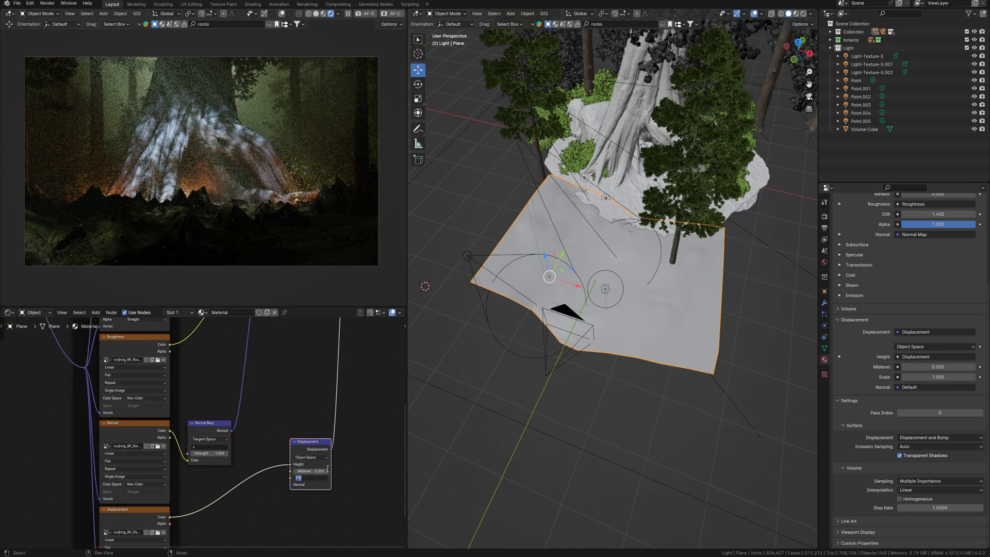
pyautogui.click(311, 476)
pyautogui.write('0.100')
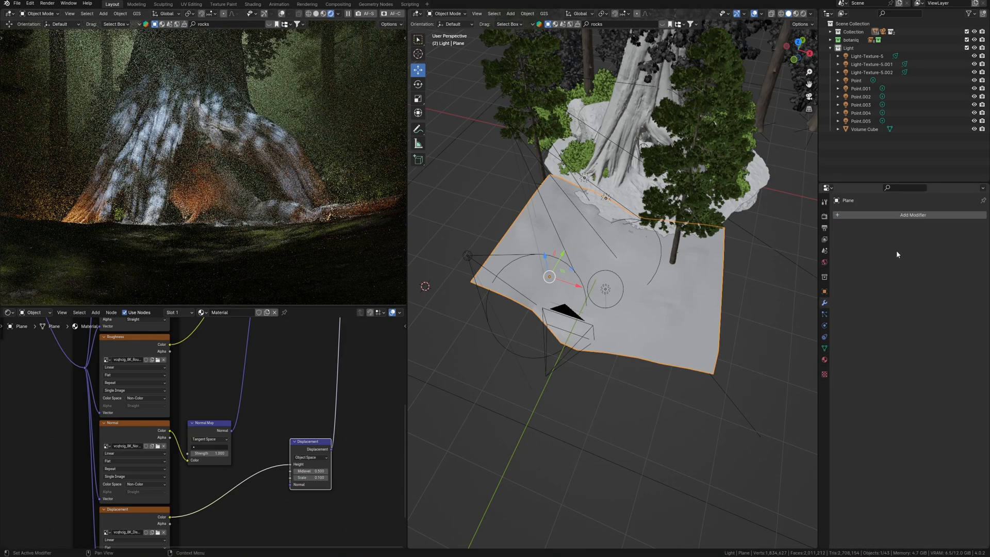
# Add a Subdivision Surface modifier to the ground plane.
pyautogui.click(912, 215)
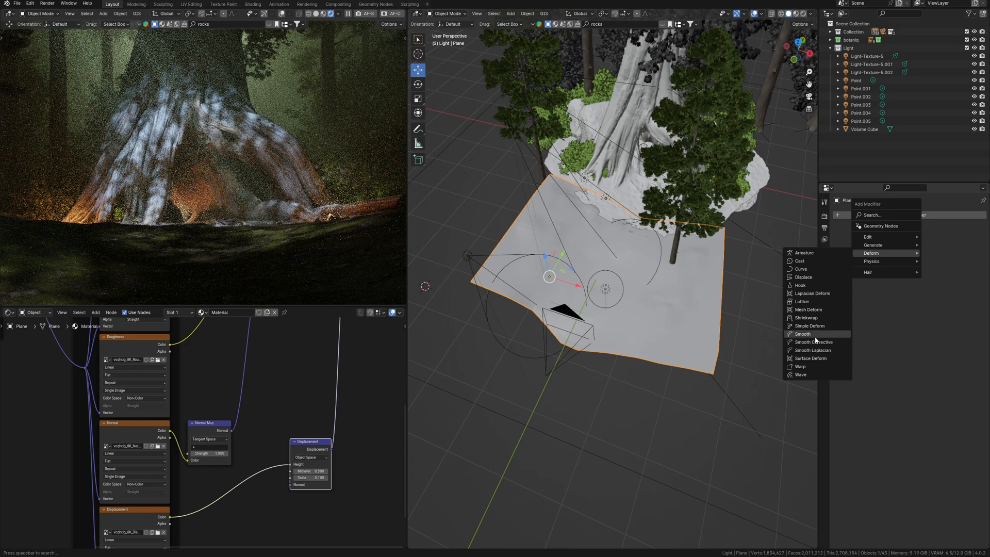
pyautogui.moveTo(872, 246)
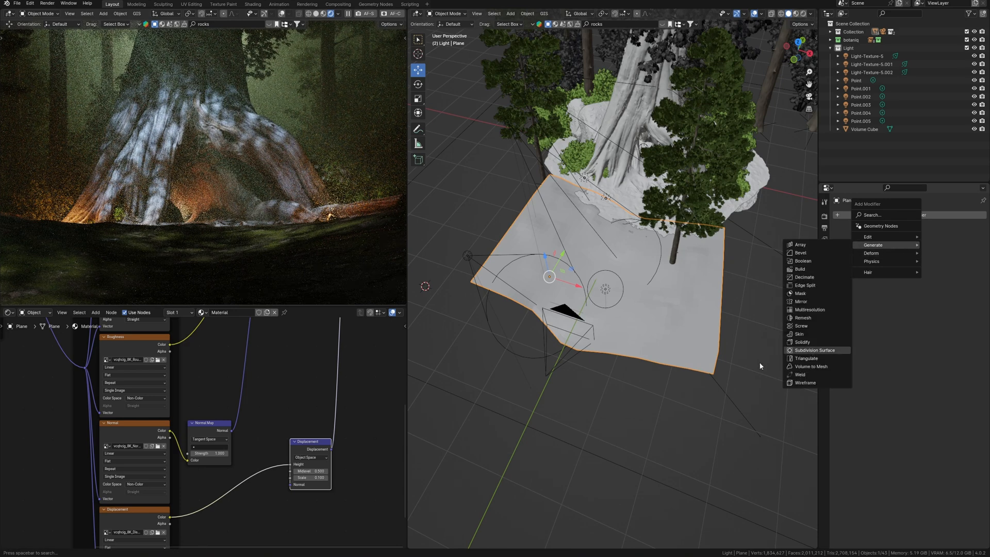
pyautogui.click(816, 350)
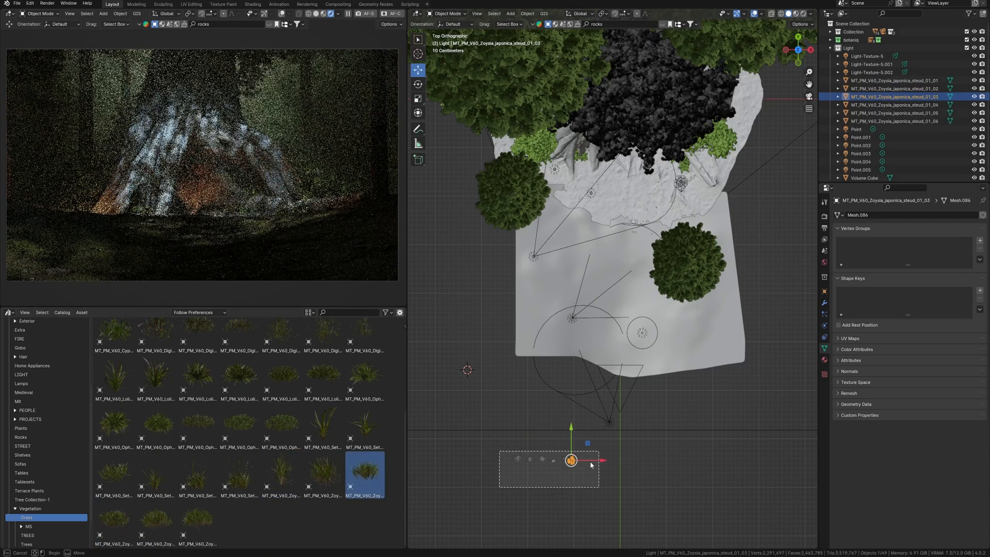
# Move the selected Zoysia grass clumps into a new collection named Grass.
pyautogui.press('m')
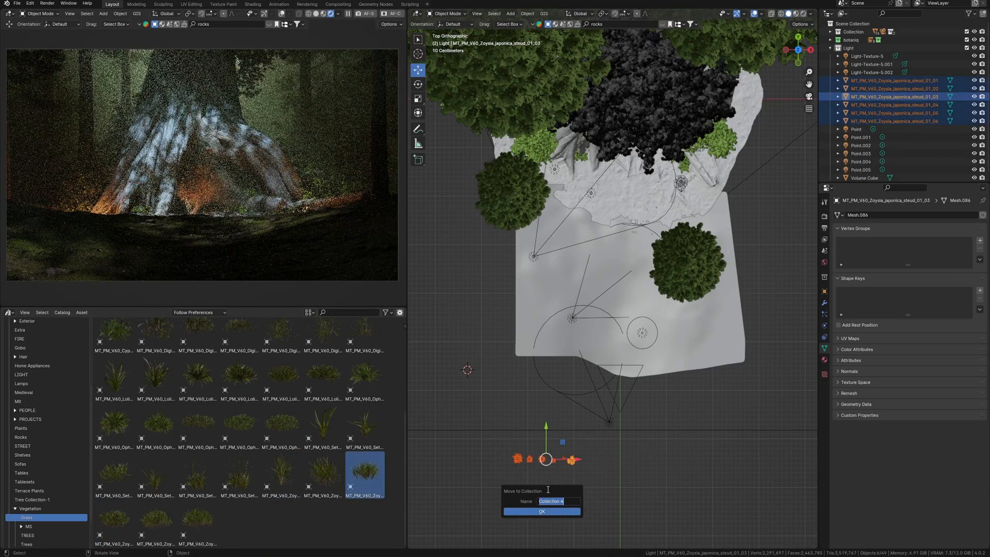
pyautogui.write('Grass')
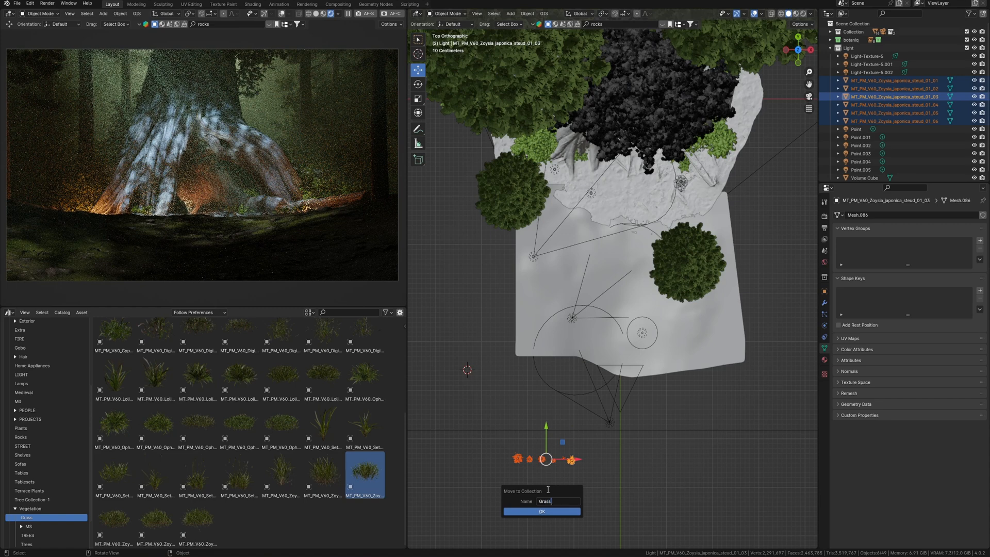
pyautogui.click(542, 512)
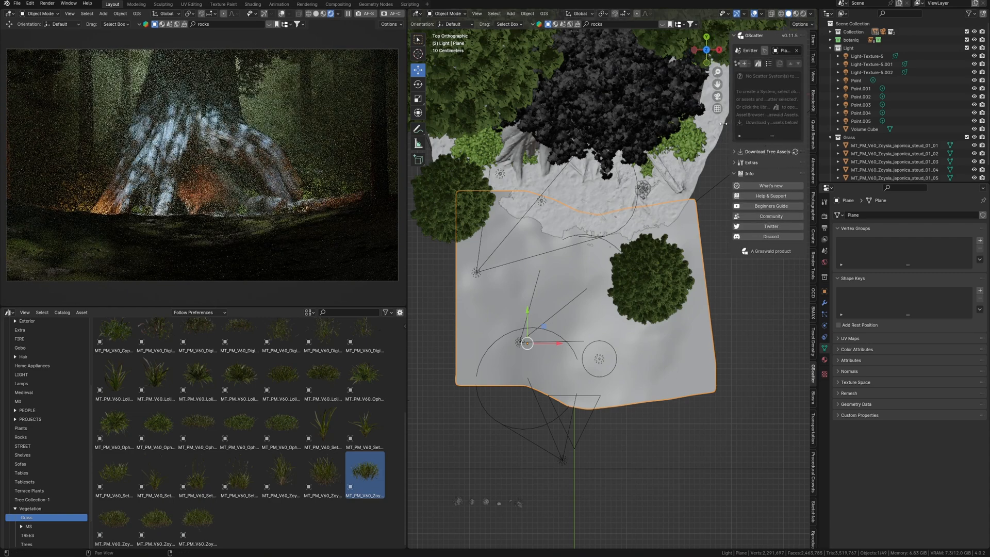
# Create a GScatter system on Plane instancing the Grass collection.
pyautogui.click(733, 63)
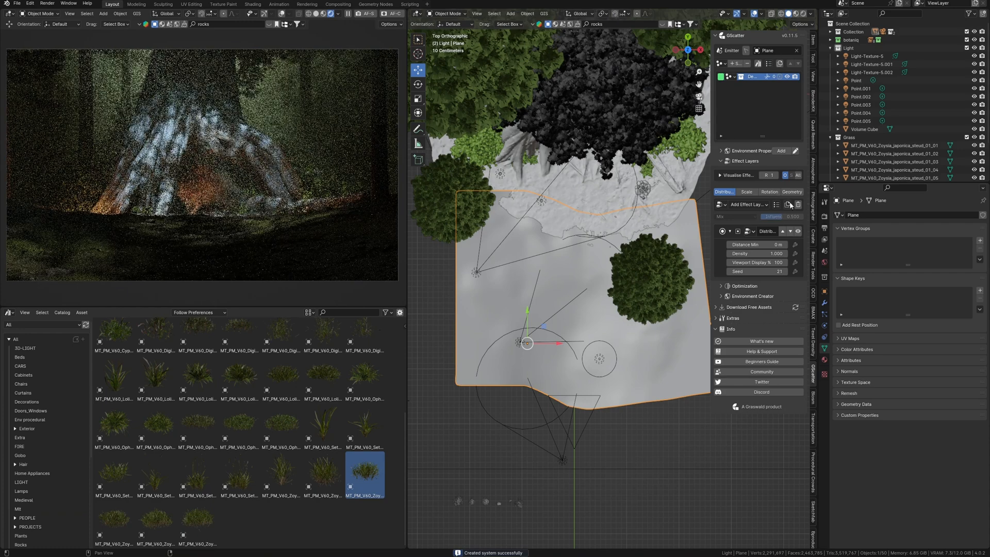
pyautogui.click(767, 245)
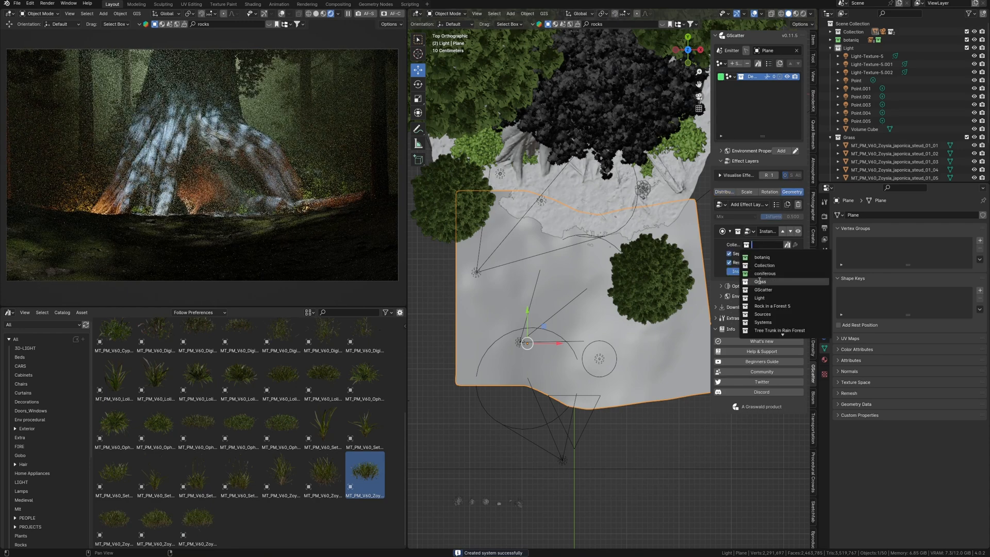
pyautogui.click(760, 281)
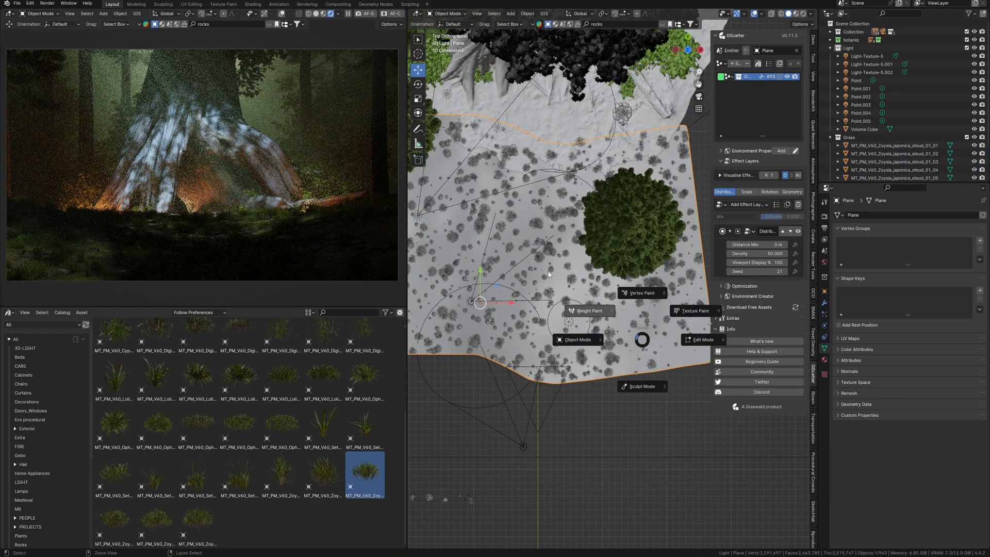
# Weight-paint the ground plane and mask the GScatter grass distribution with the painted weights.
pyautogui.click(586, 311)
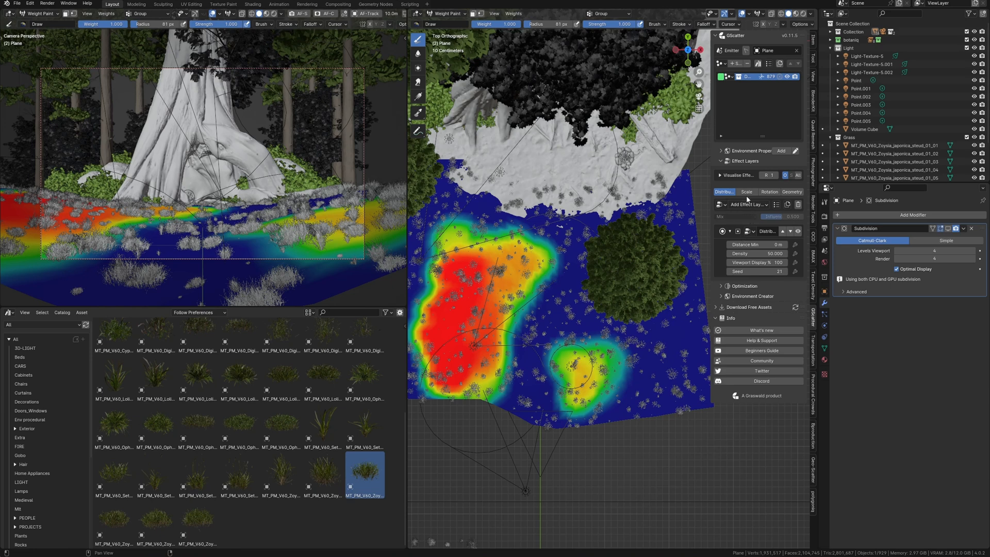
pyautogui.click(748, 204)
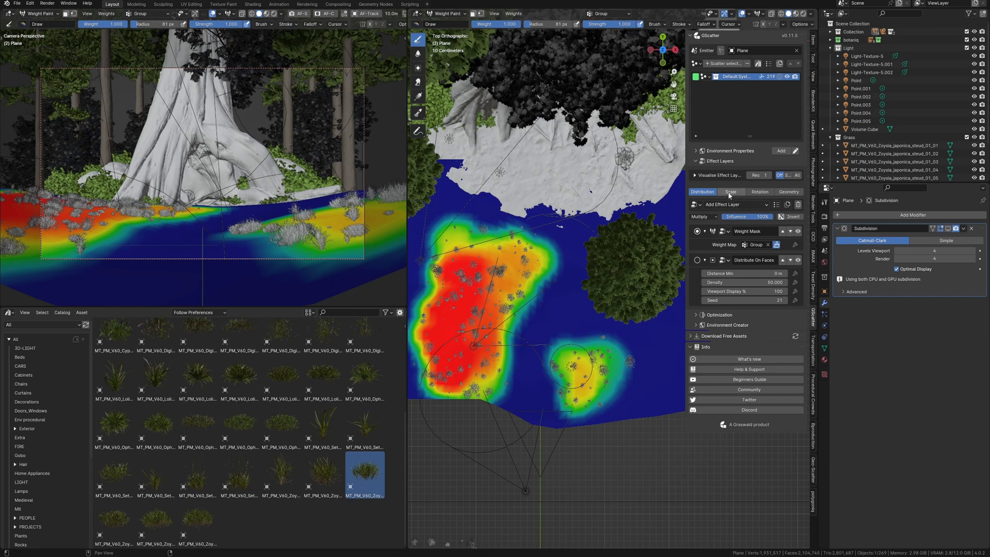
# Add a Scale effect layer to the grass scatter for size variation.
pyautogui.click(730, 192)
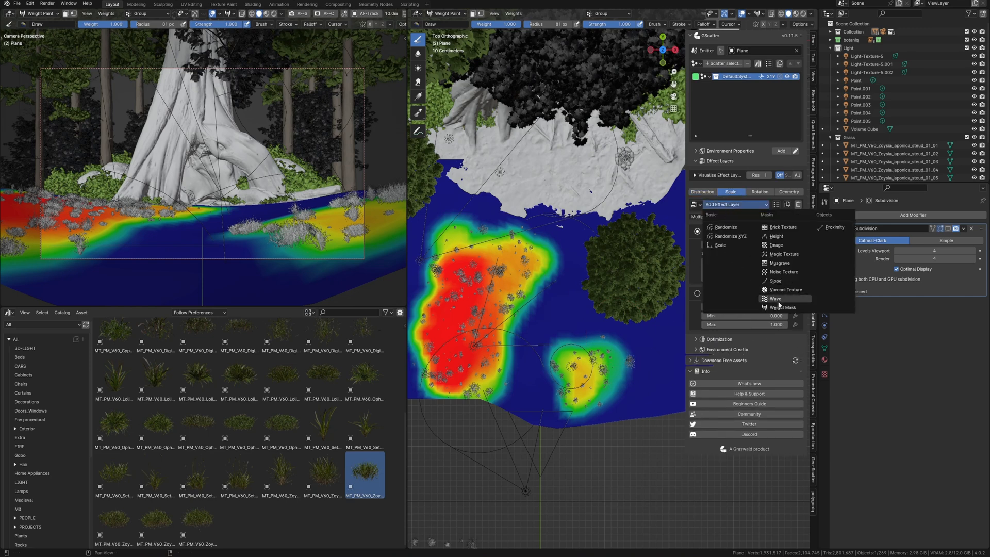
pyautogui.click(783, 307)
pyautogui.write('F')
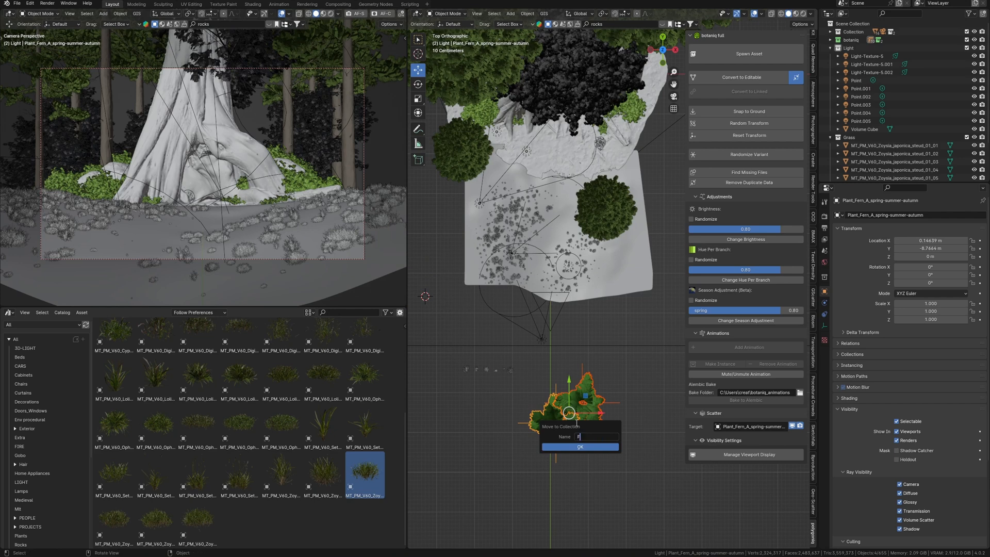
# Move the fern into its collection and set the second GScatter system to instance the Fern collection.
pyautogui.click(578, 447)
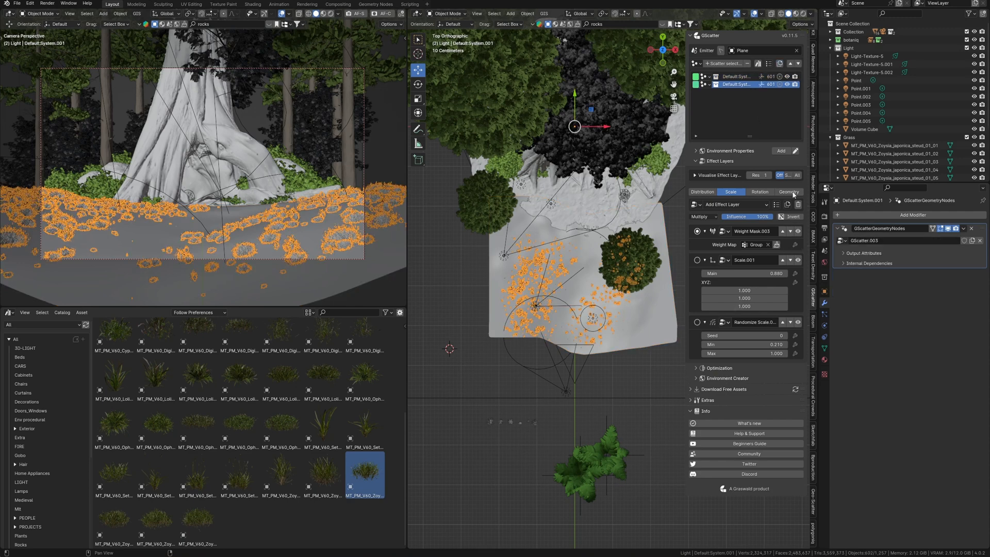
pyautogui.click(788, 192)
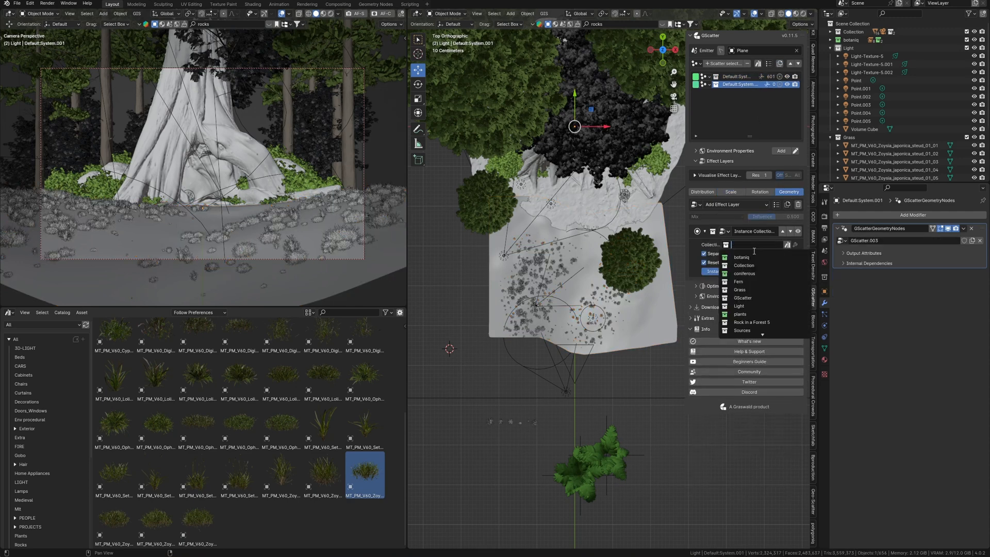
pyautogui.write('fe')
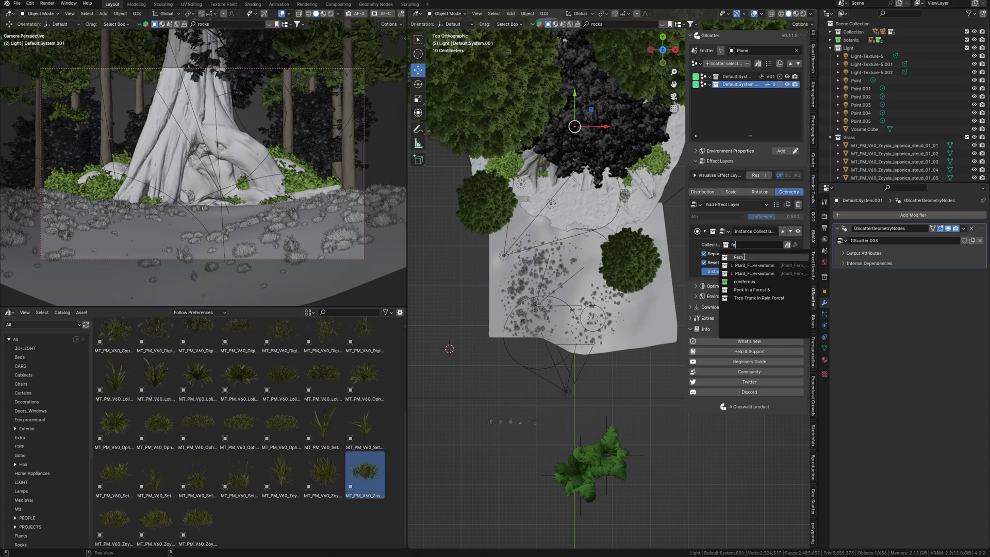
pyautogui.click(739, 257)
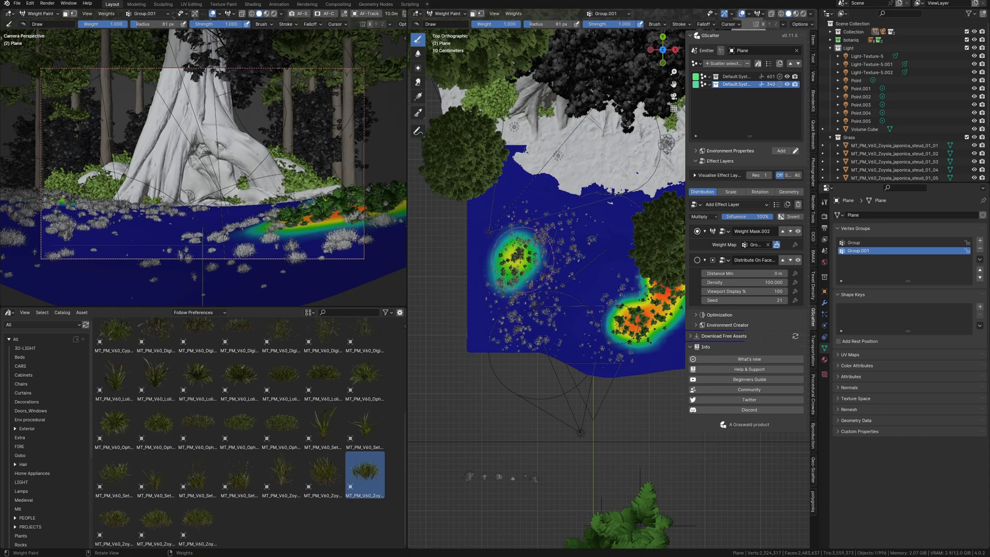
# Paint a larger fern weight patch on the ground and return to Object mode.
pyautogui.moveTo(518, 253); pyautogui.dragTo(530, 247)
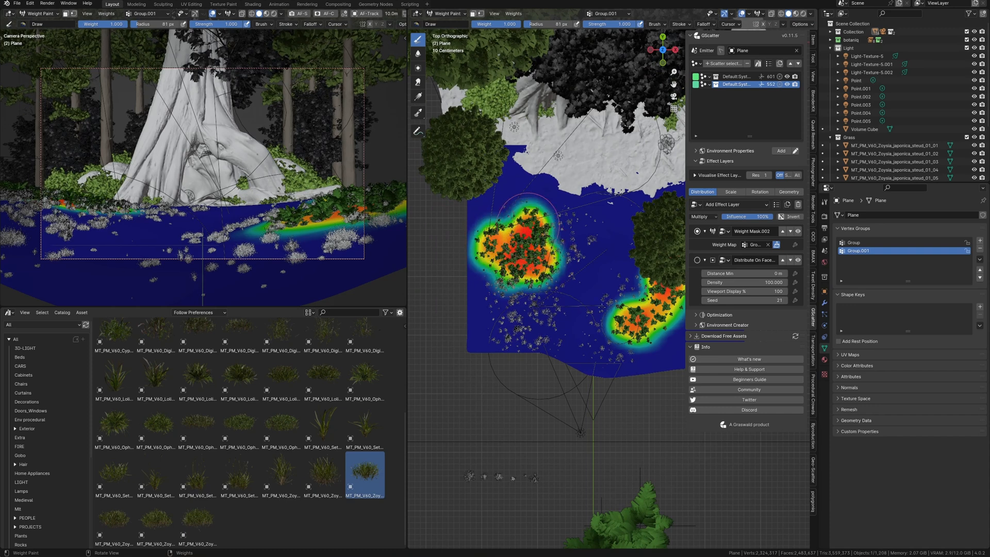
pyautogui.click(731, 191)
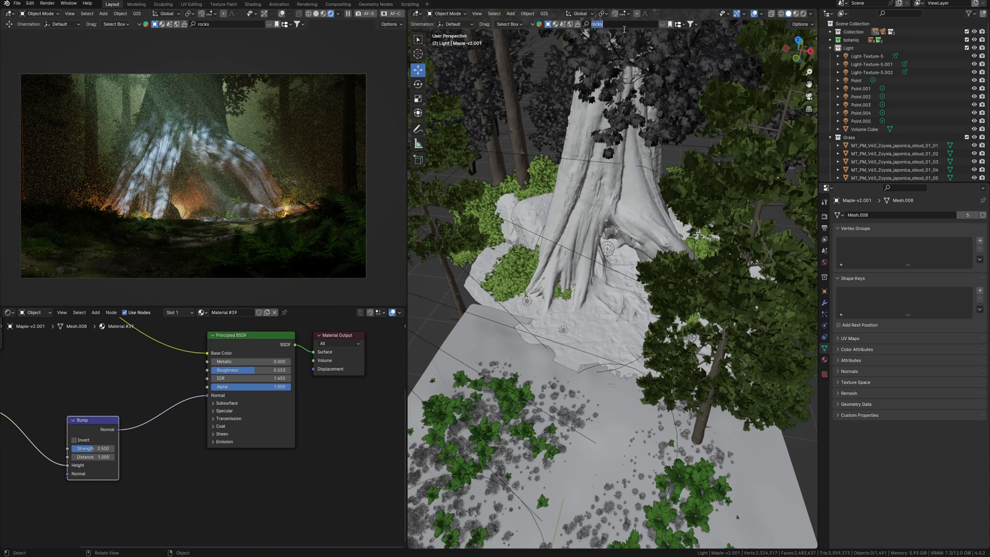
# Search the asset browser for 'car' and choose a medieval cart model for the scene.
pyautogui.write('cart')
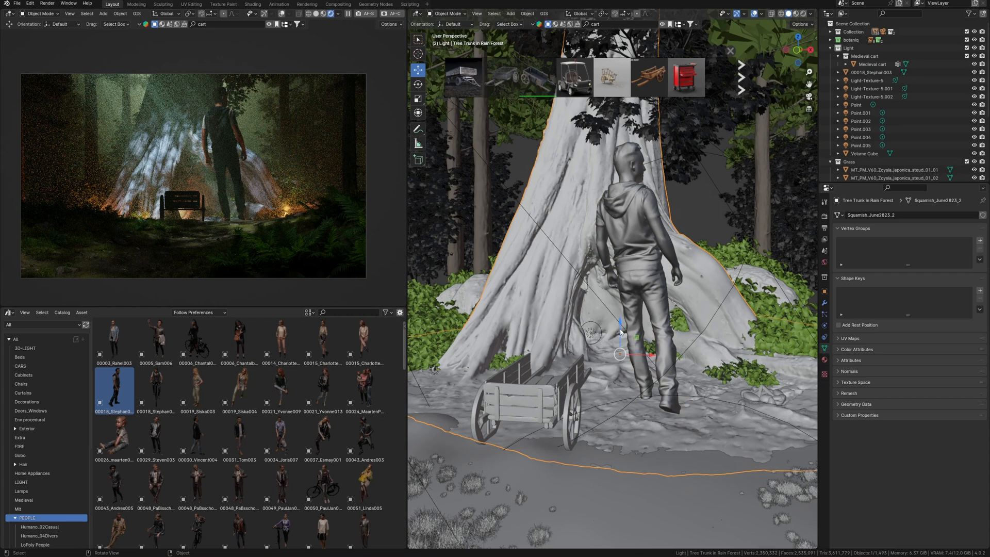
pyautogui.click(638, 253)
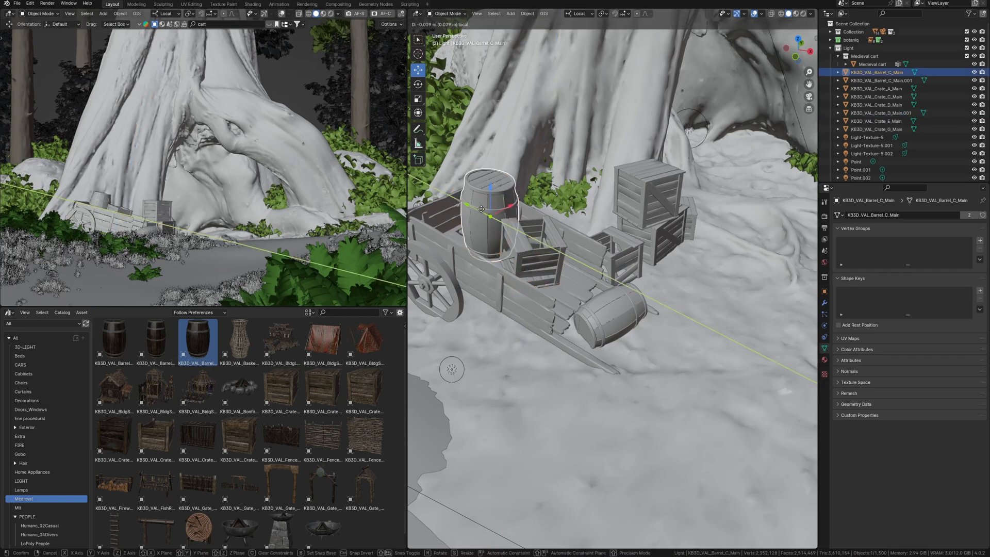
# Drag a barrel from the Medieval library into place on the cart.
pyautogui.moveTo(488, 215); pyautogui.dragTo(657, 401)
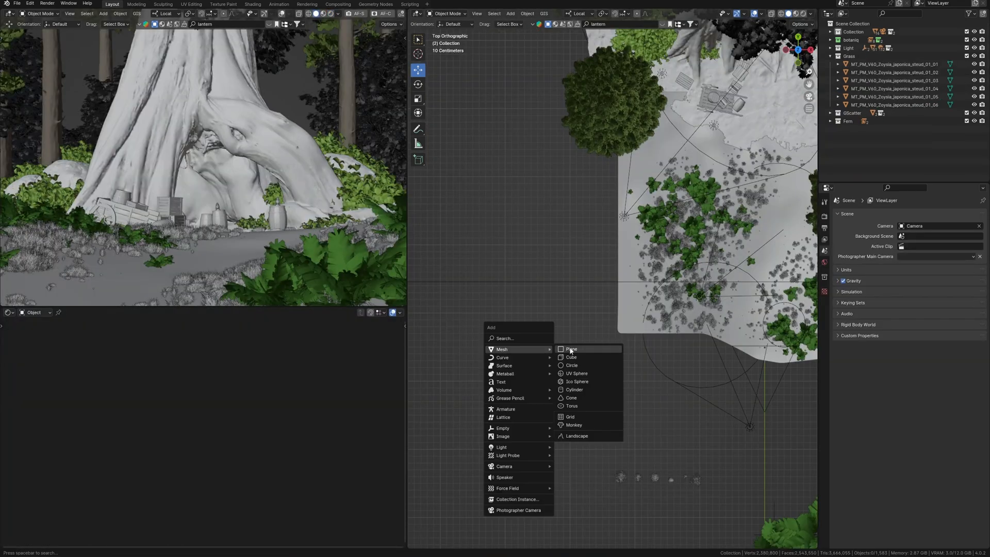
# Add a mesh plane for the cutout and open the viking-with-axe image from the File Browser externally.
pyautogui.click(571, 348)
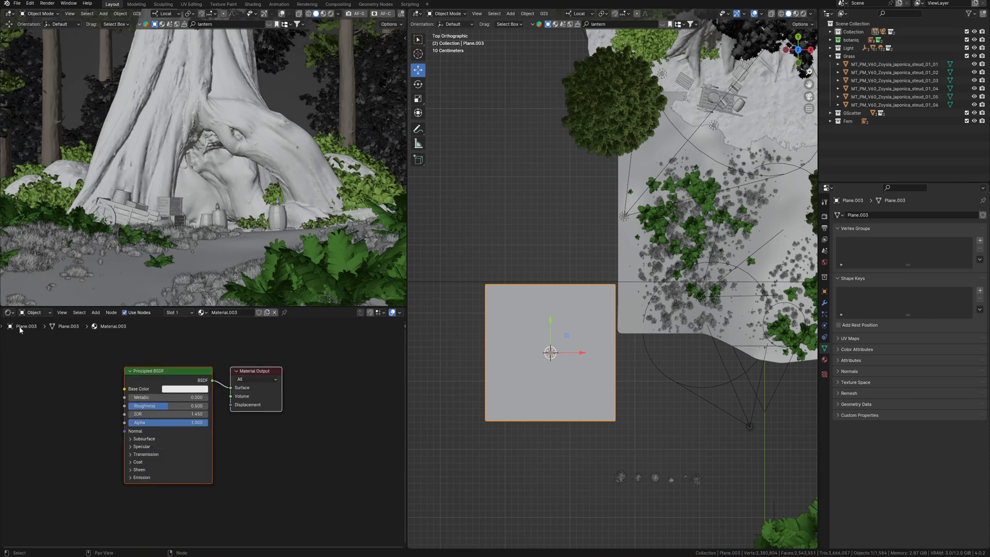
pyautogui.moveTo(72, 347)
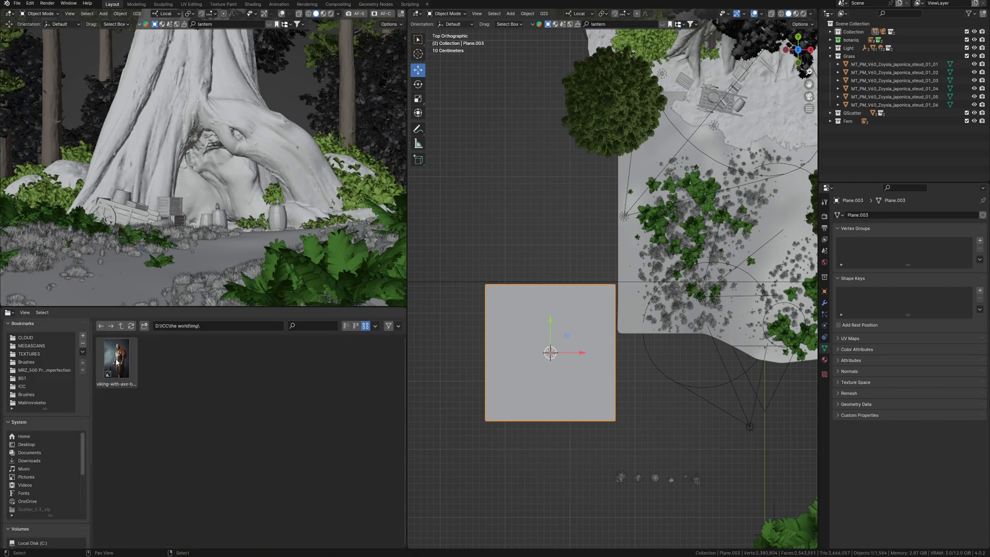
pyautogui.rightClick(117, 359)
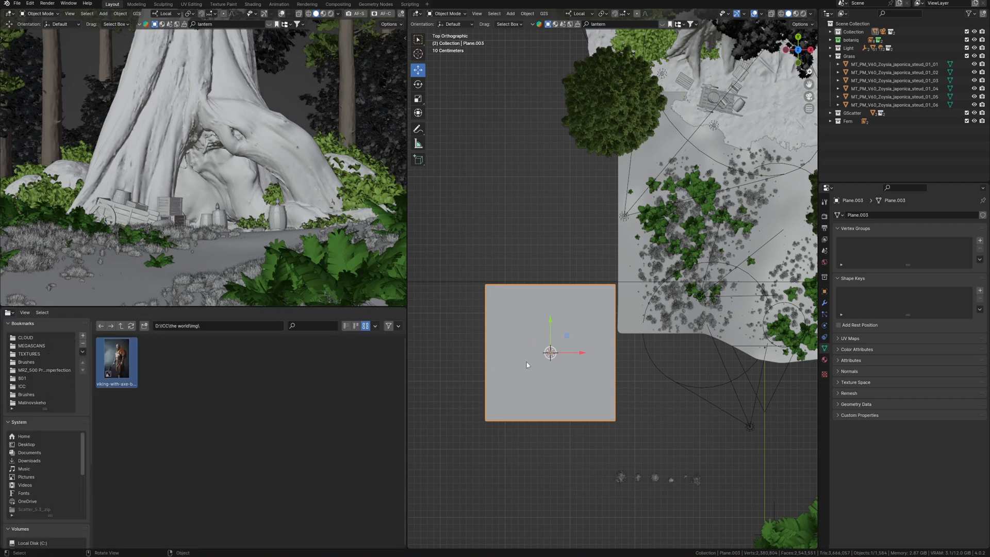
pyautogui.doubleClick(116, 358)
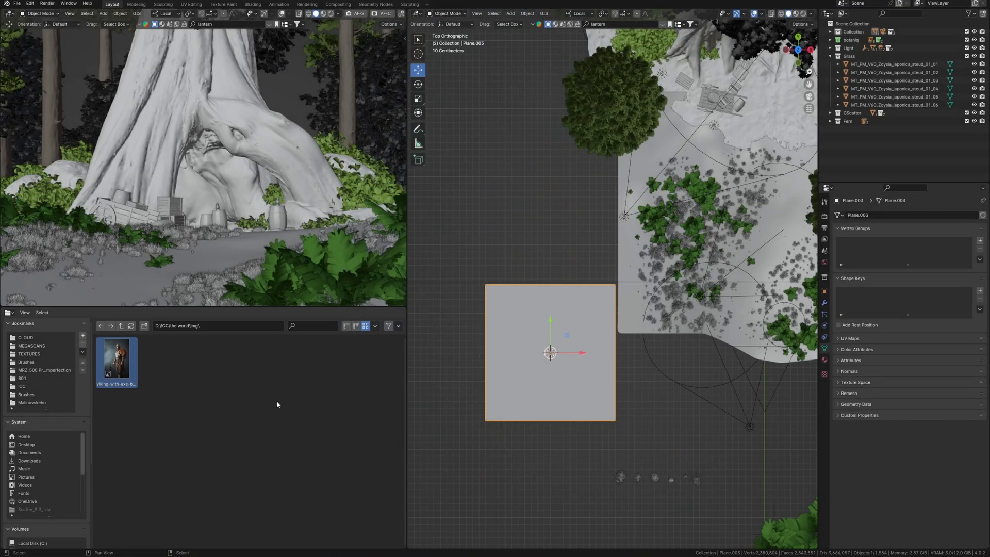
pyautogui.moveTo(290, 435)
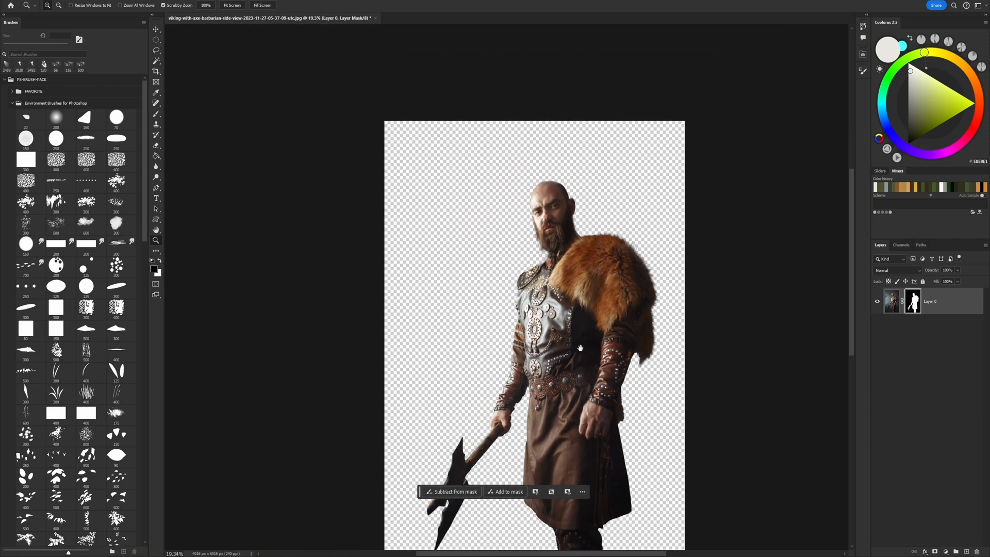
# Save the masked viking cutout as a transparent PNG beside the original.
pyautogui.press('ctrl+shift+s')
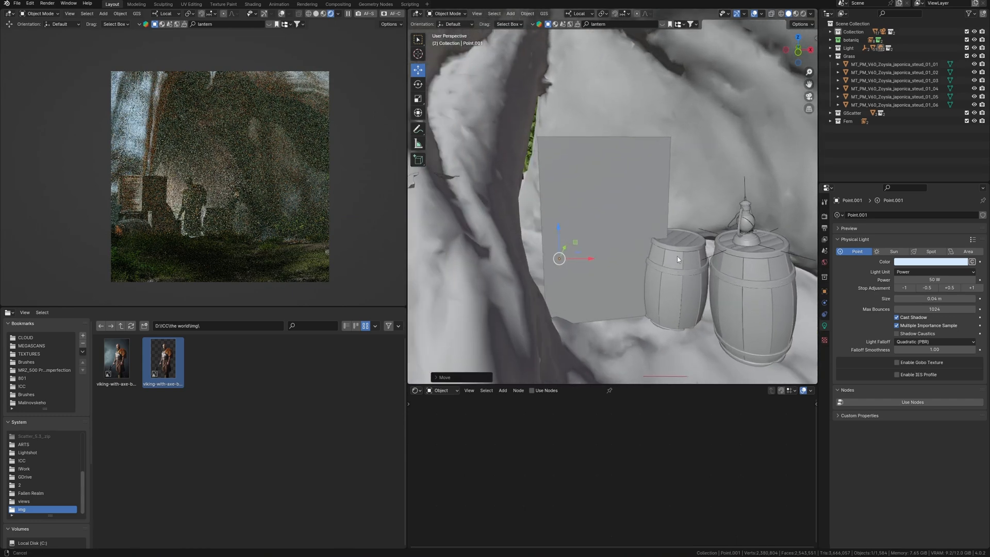
# Set Point.001's light colour to a stronger cool blue on the HSV wheel.
pyautogui.click(930, 261)
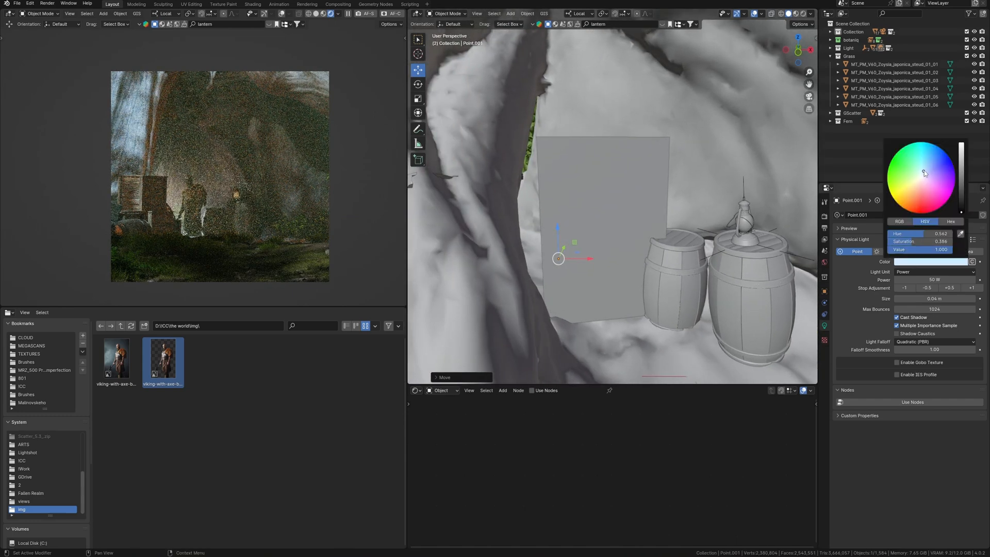
pyautogui.click(934, 167)
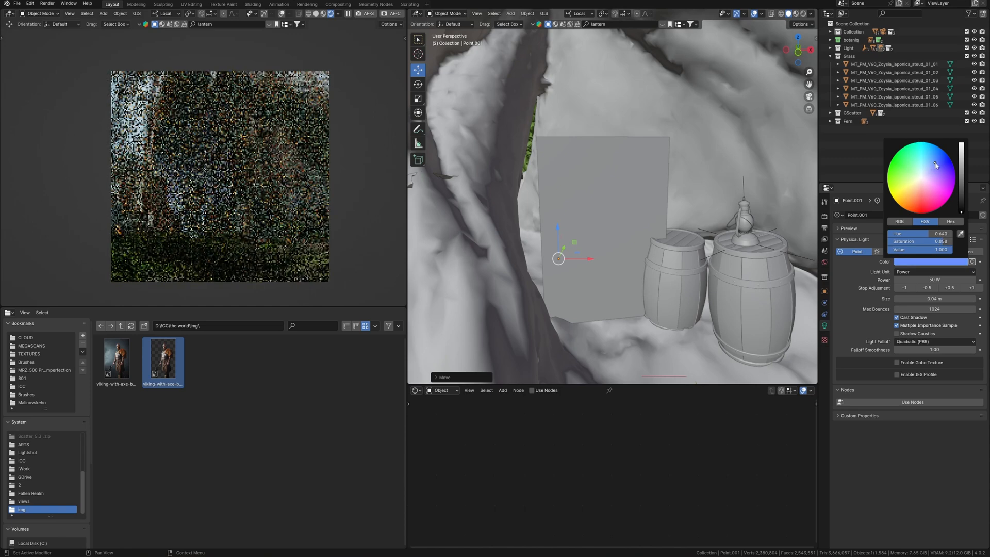
pyautogui.click(935, 164)
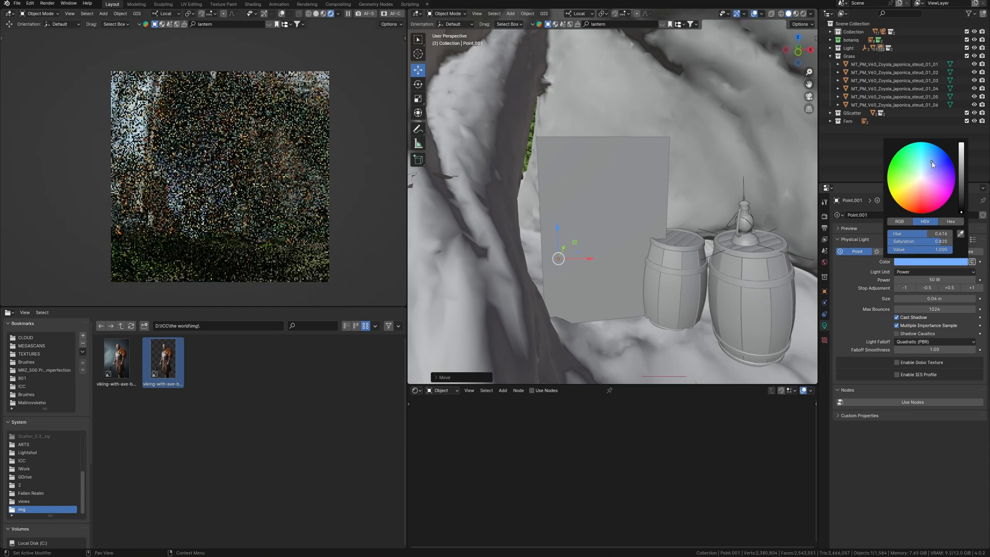
pyautogui.click(307, 4)
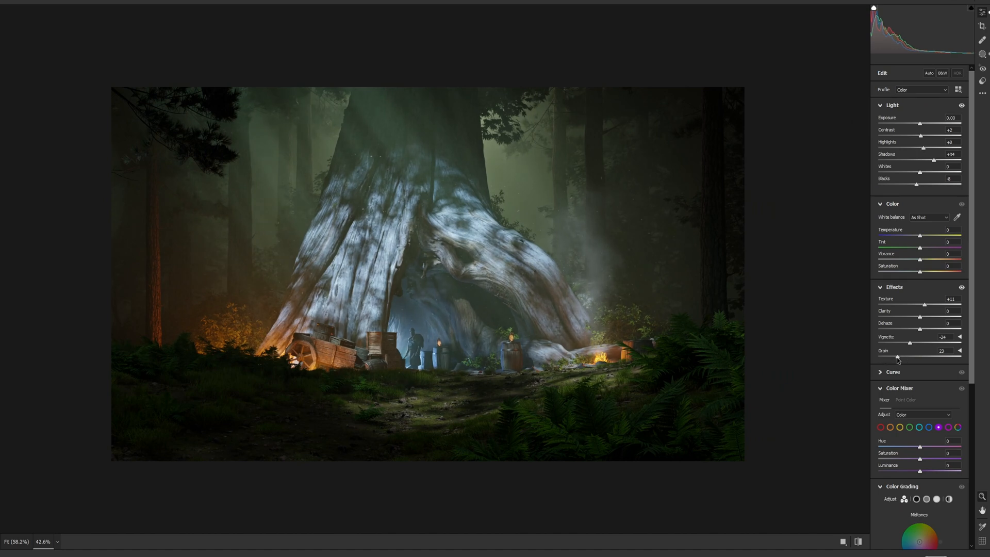
# Reduce the film grain in Camera Raw and nudge the orange hue toward red in Color Mixer.
pyautogui.moveTo(919, 271); pyautogui.dragTo(931, 272)
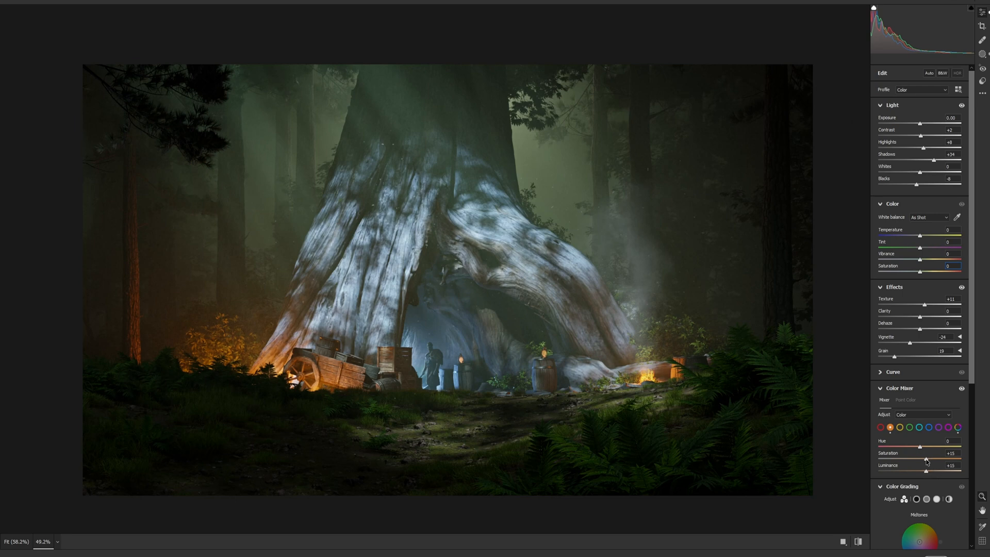
pyautogui.moveTo(919, 447); pyautogui.dragTo(907, 446)
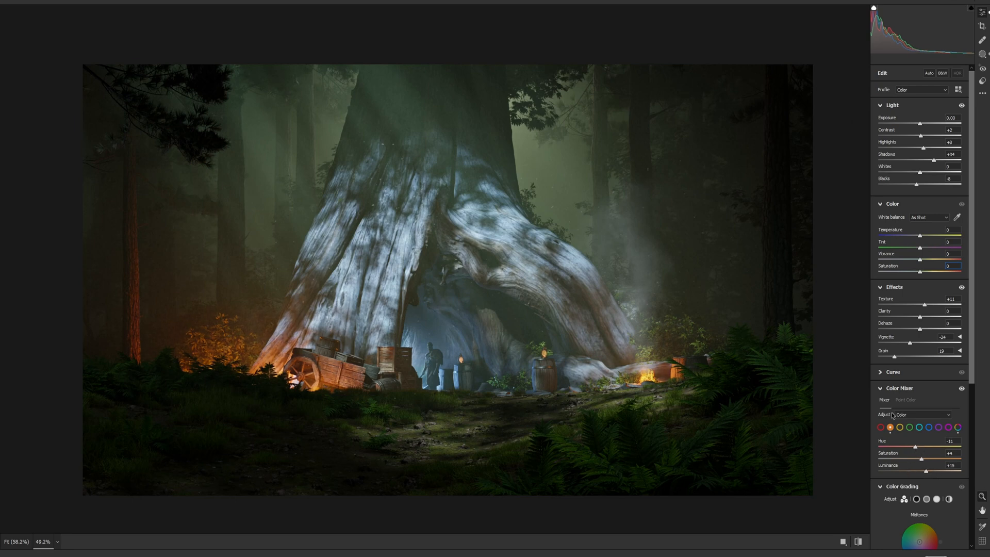